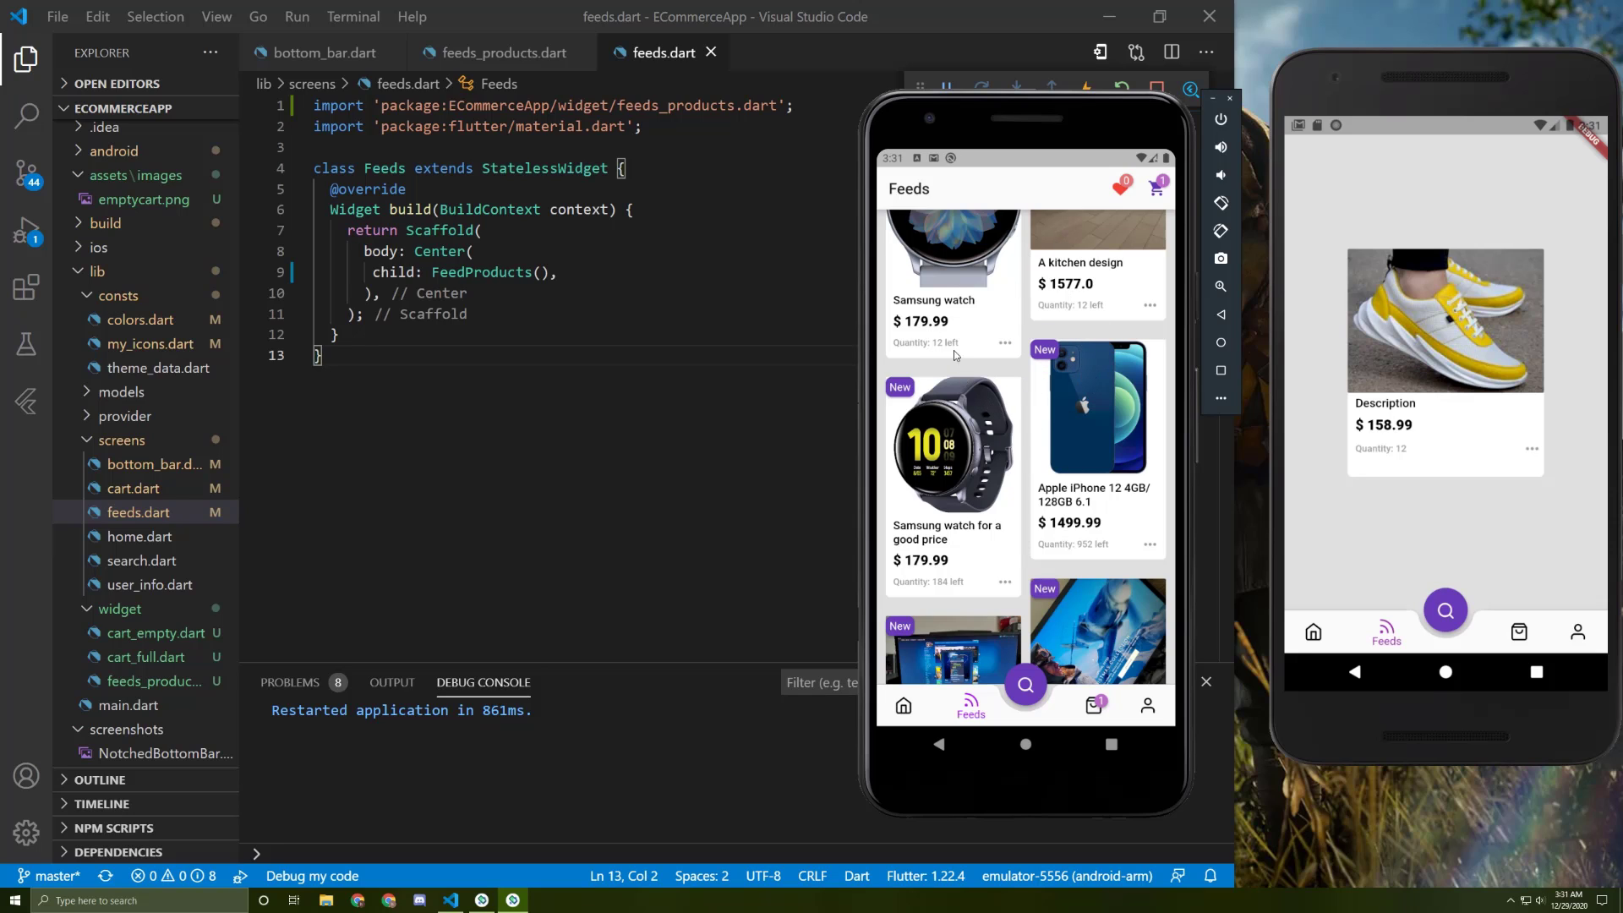
mouse_move(1025, 463)
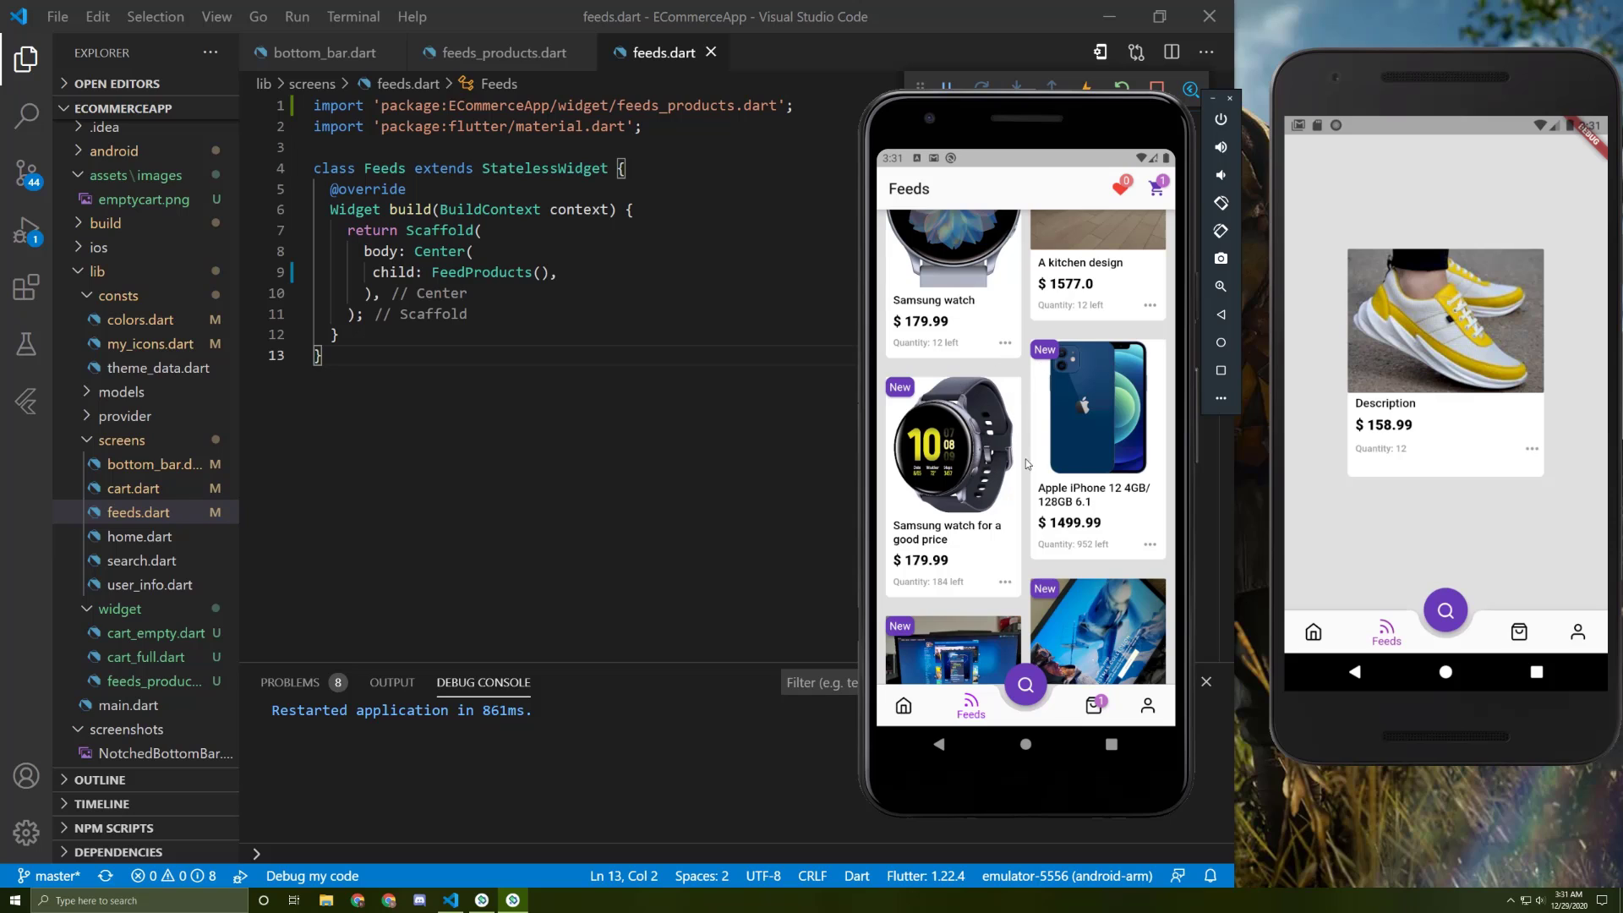
mouse_move(1019, 358)
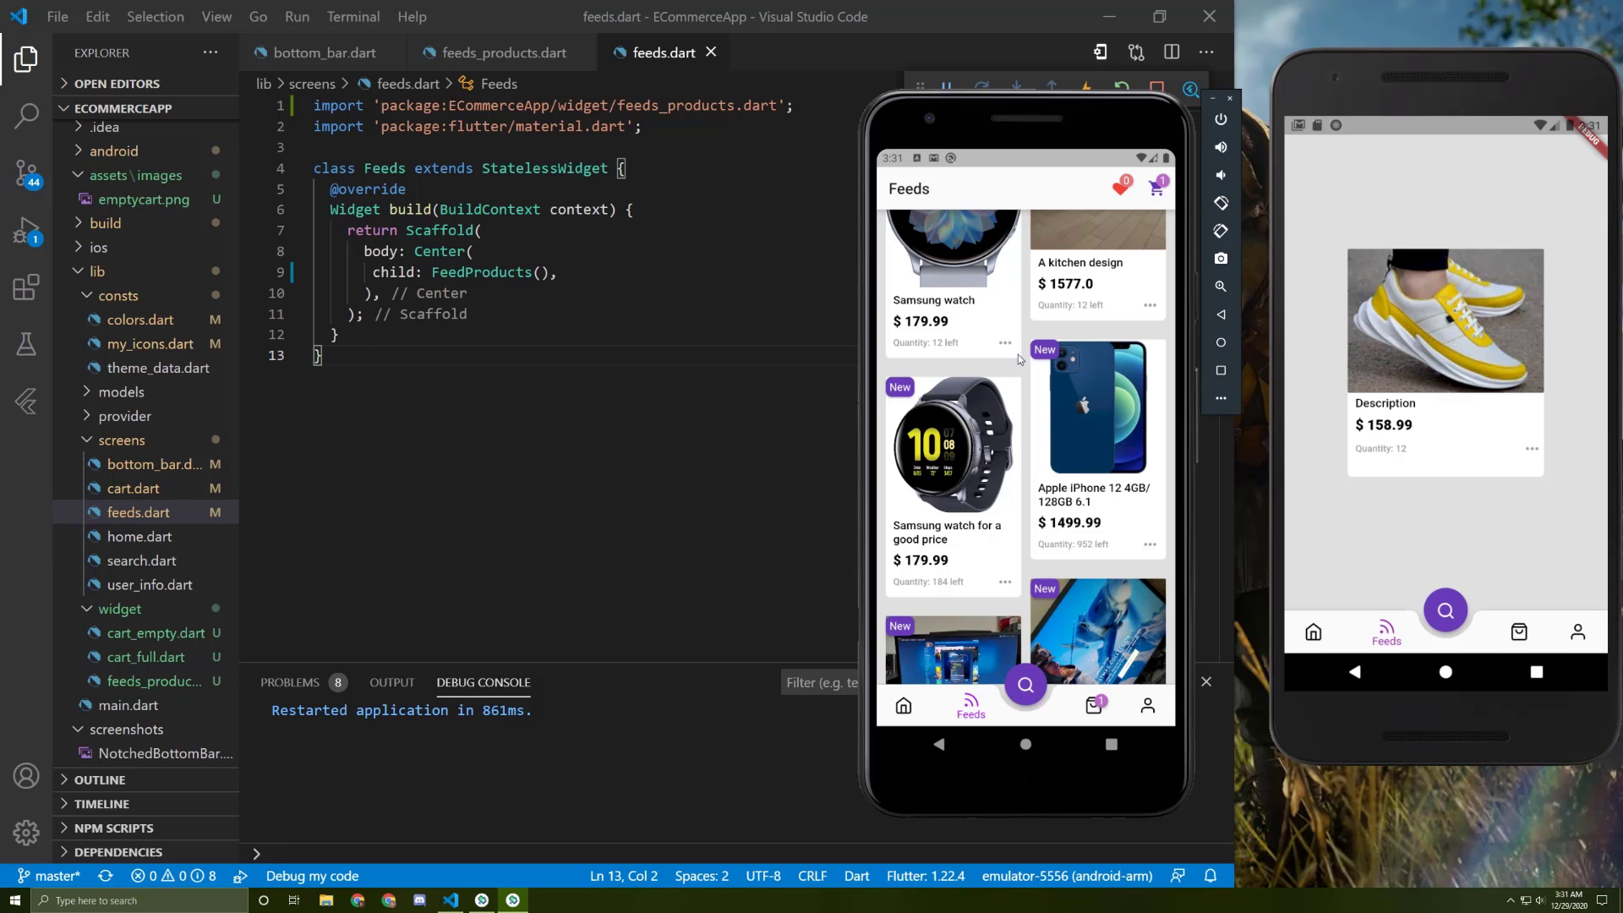
mouse_move(1055, 350)
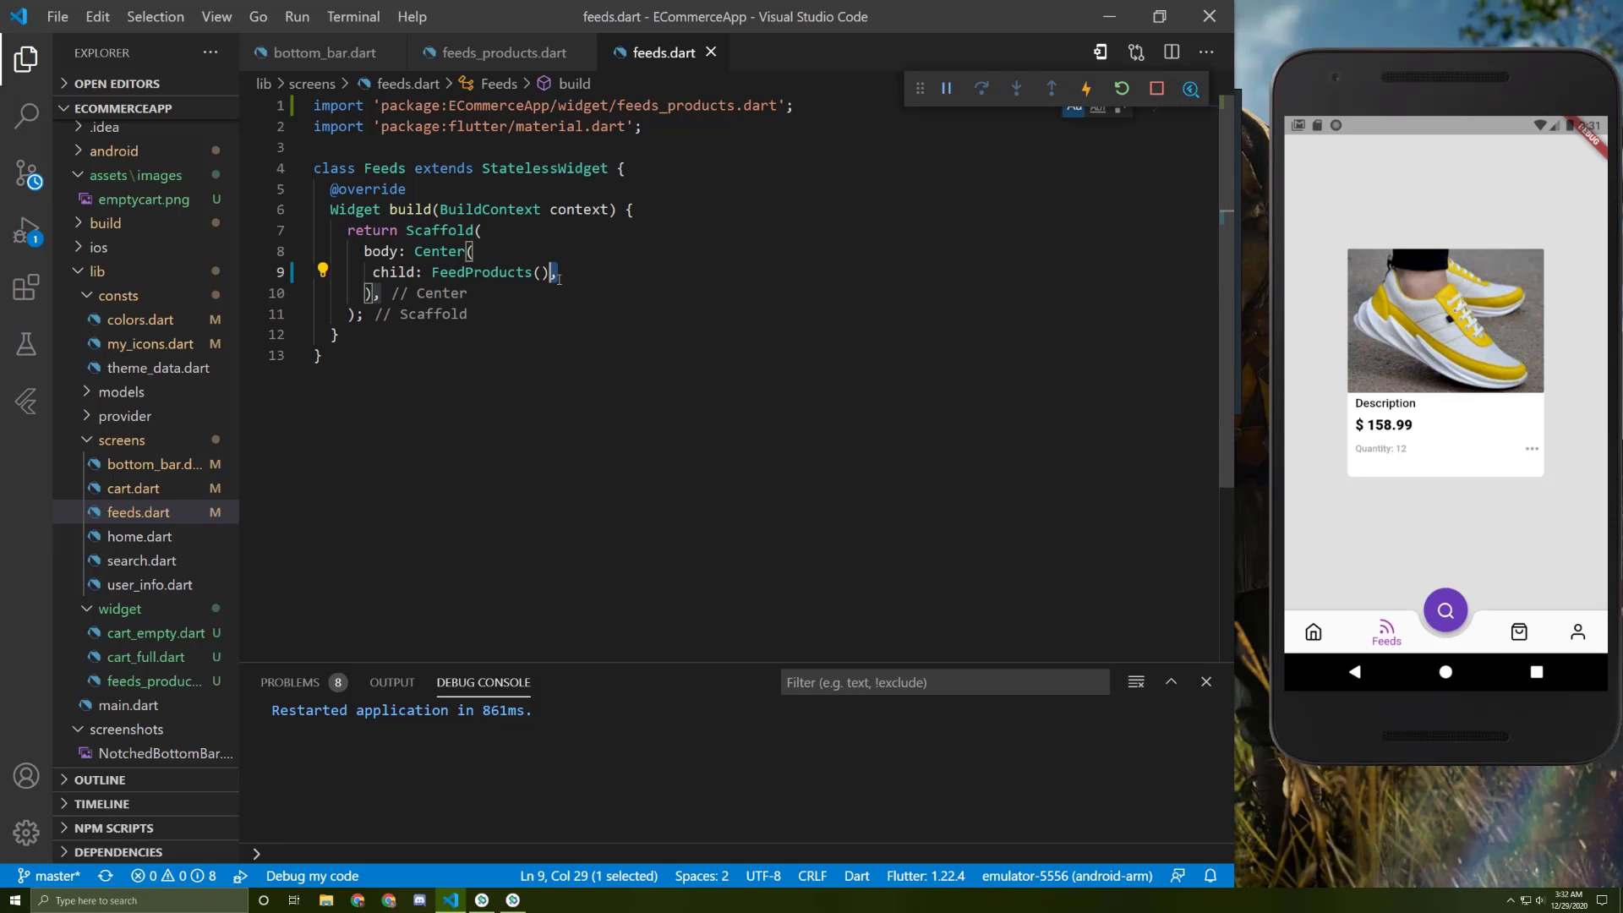
- Remove the Center(child: FeedProducts()) body from the Feeds scaffold
double_click(491, 272)
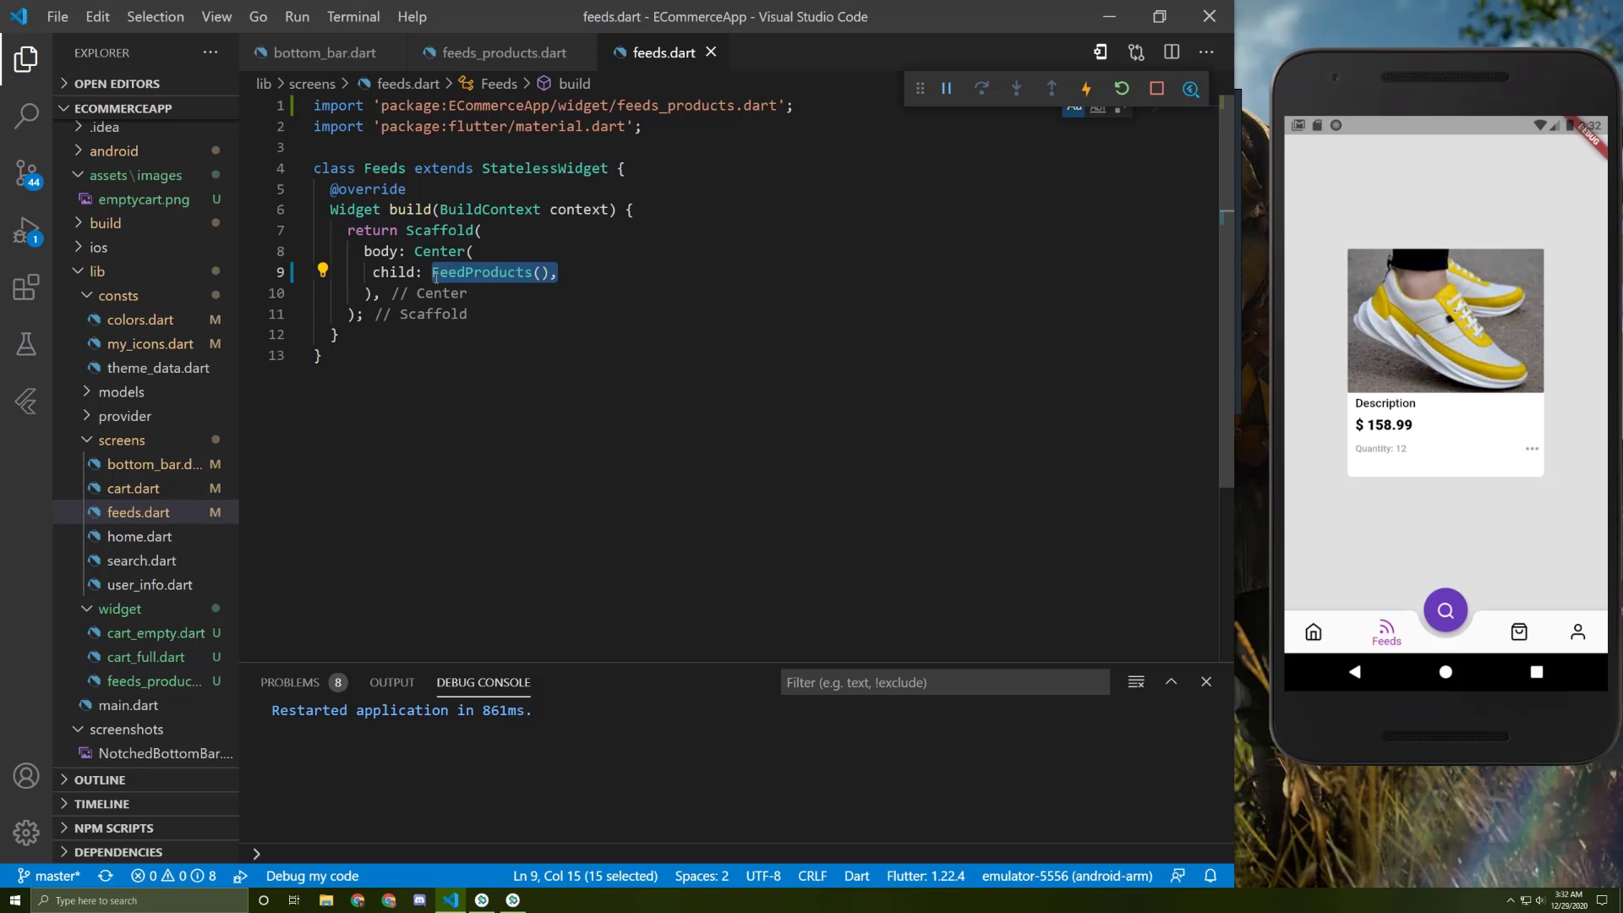
key("Delete")
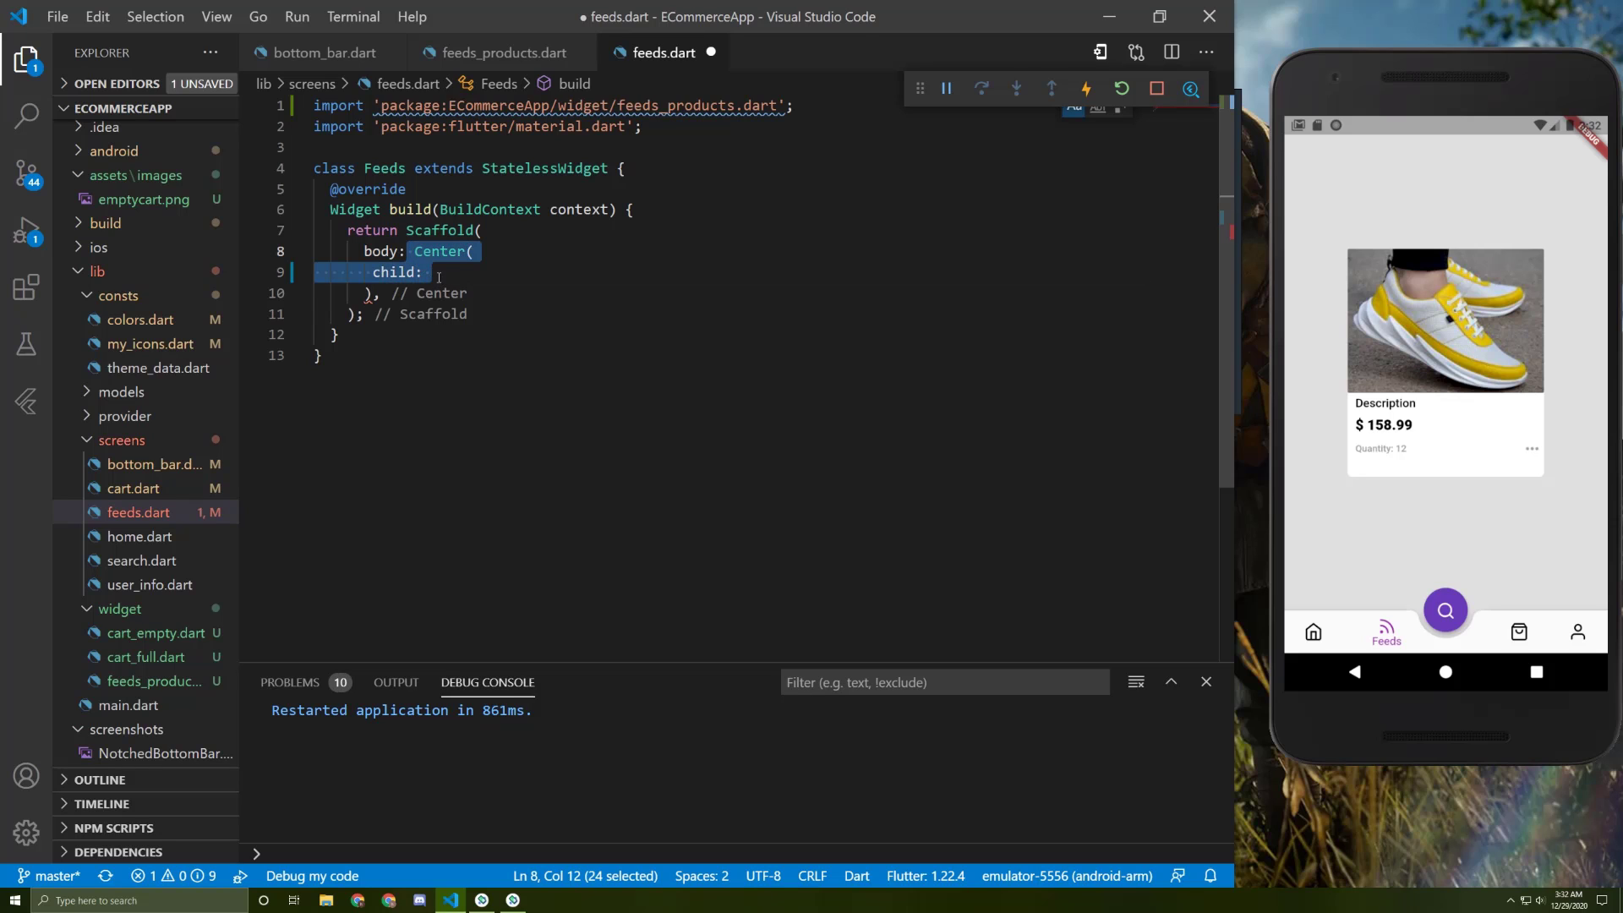
key("Delete")
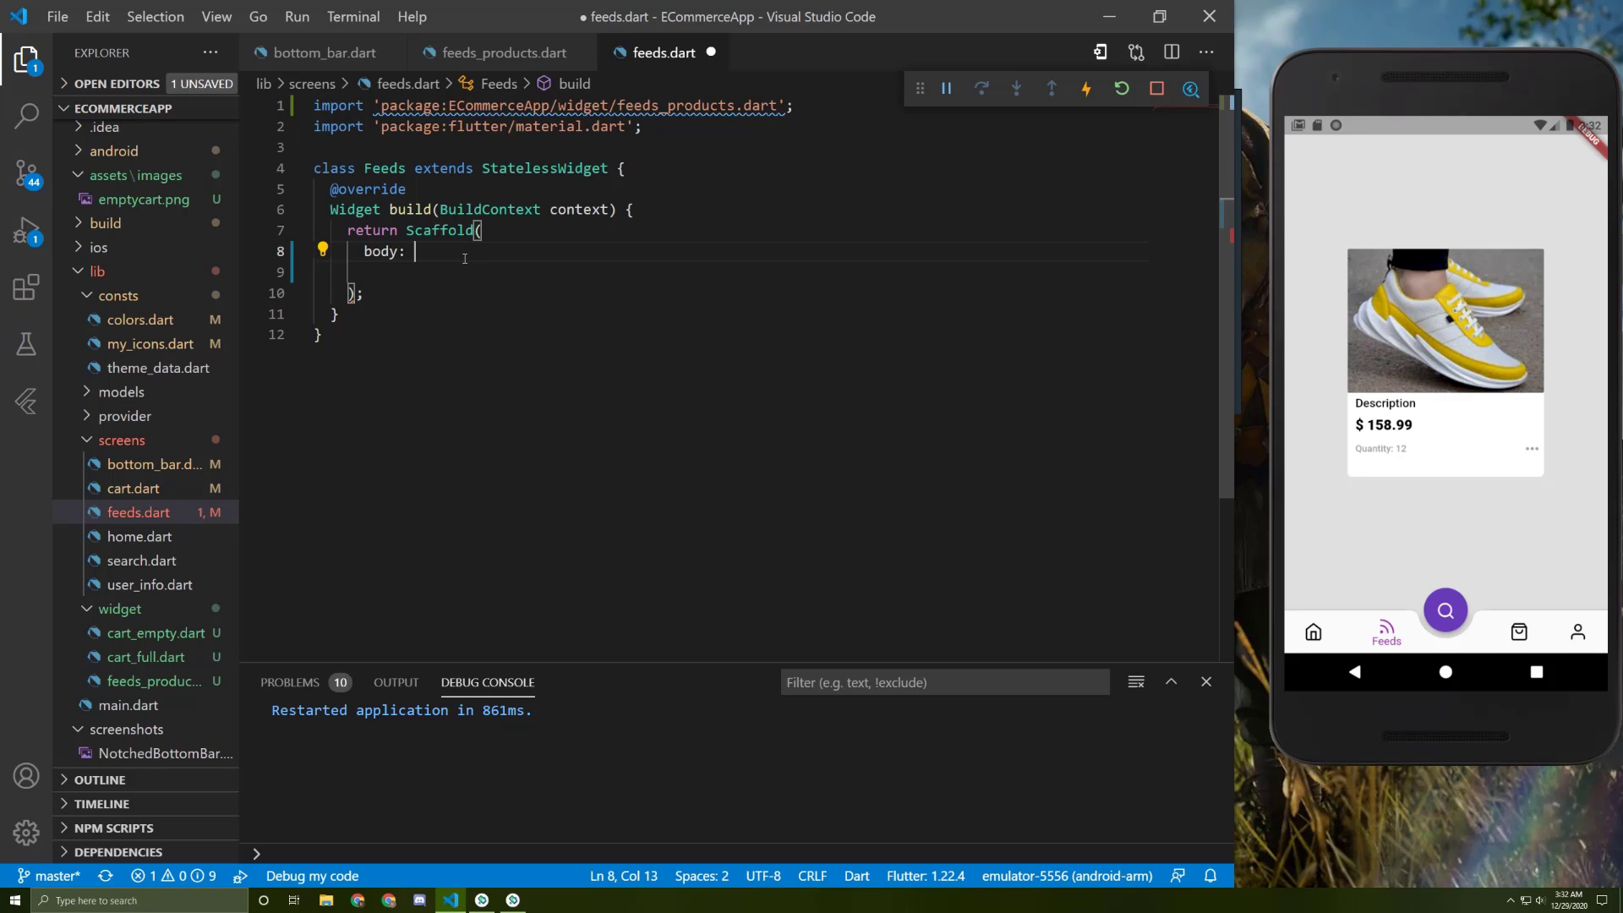
- Write a GridView.count body with crossAxisCount 2 and List.generate(100) FeedProducts children
type("GridView.count(crossAxisCount: ,")
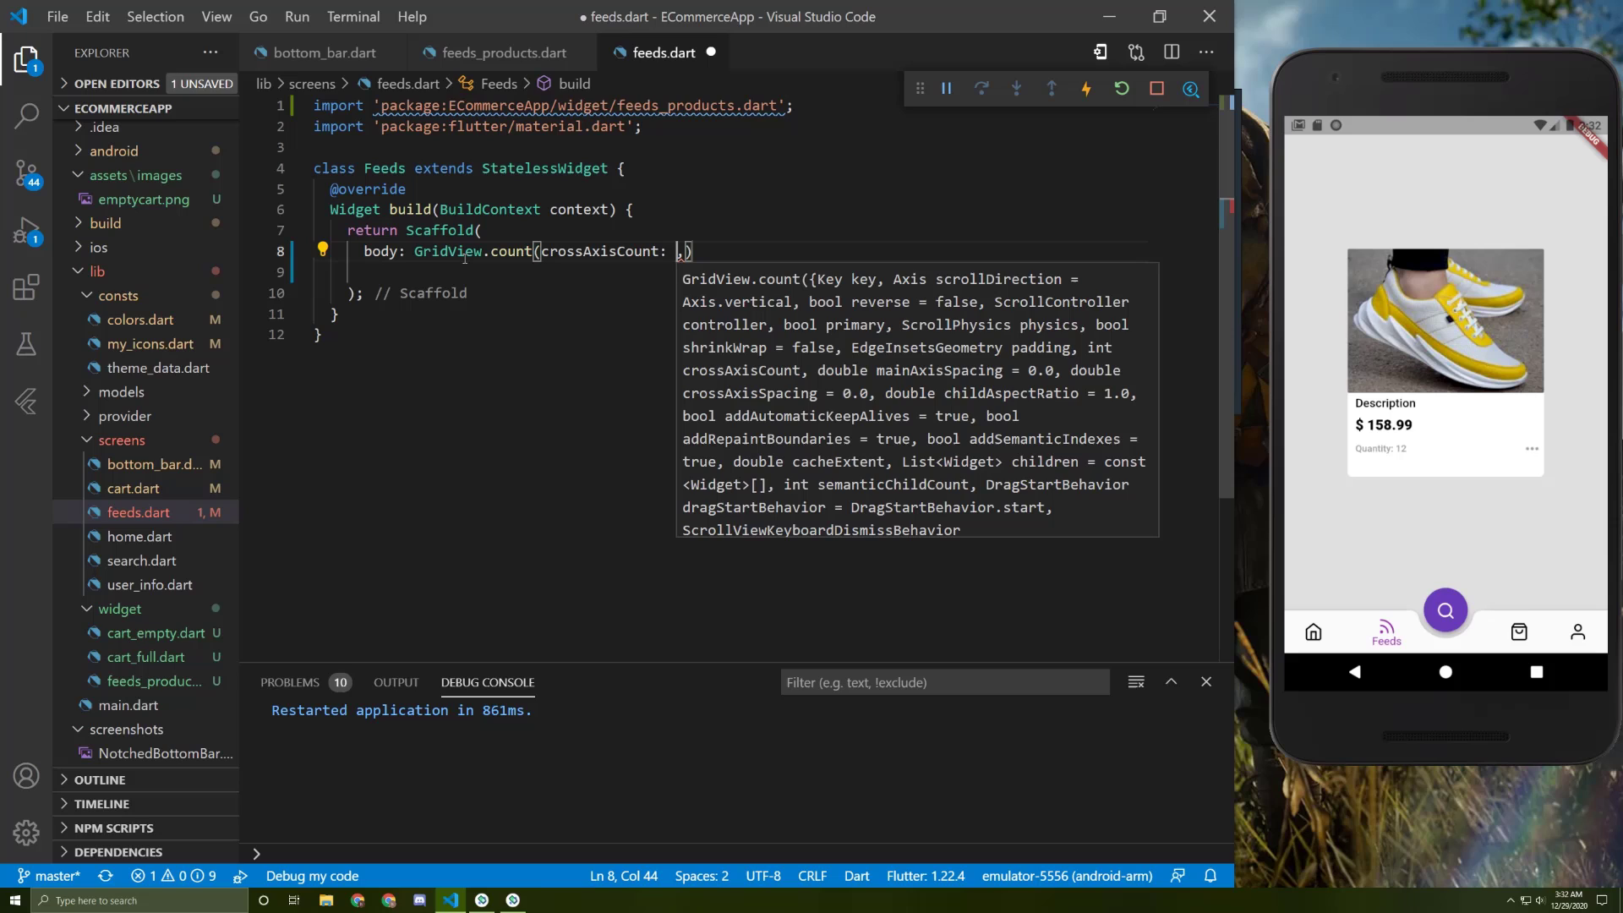
type("2")
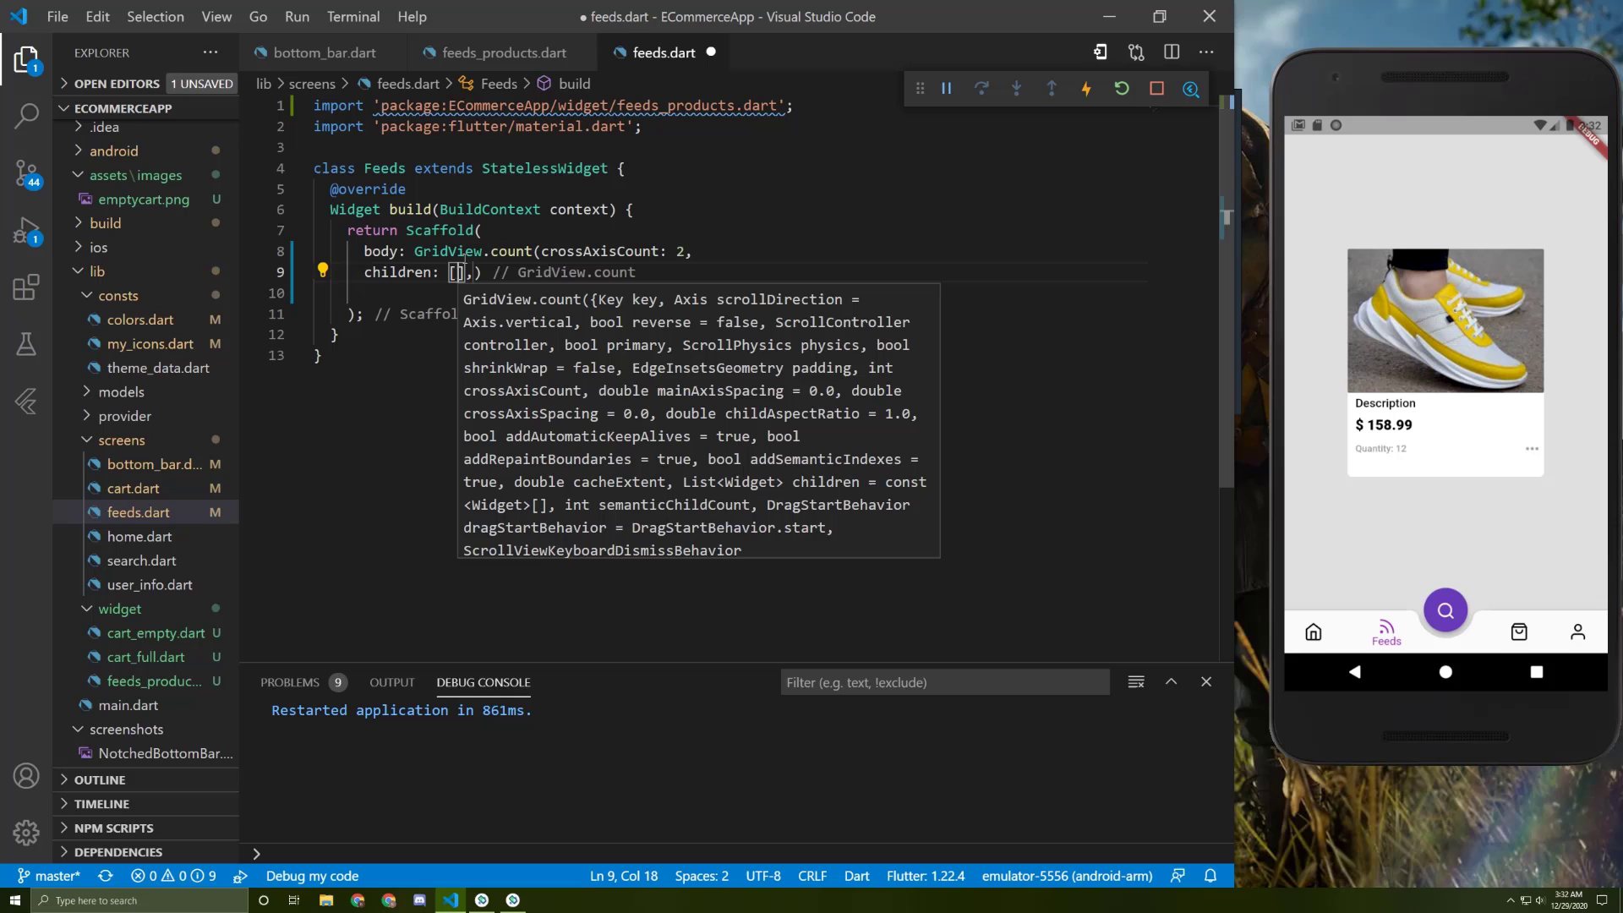
type("List.generate")
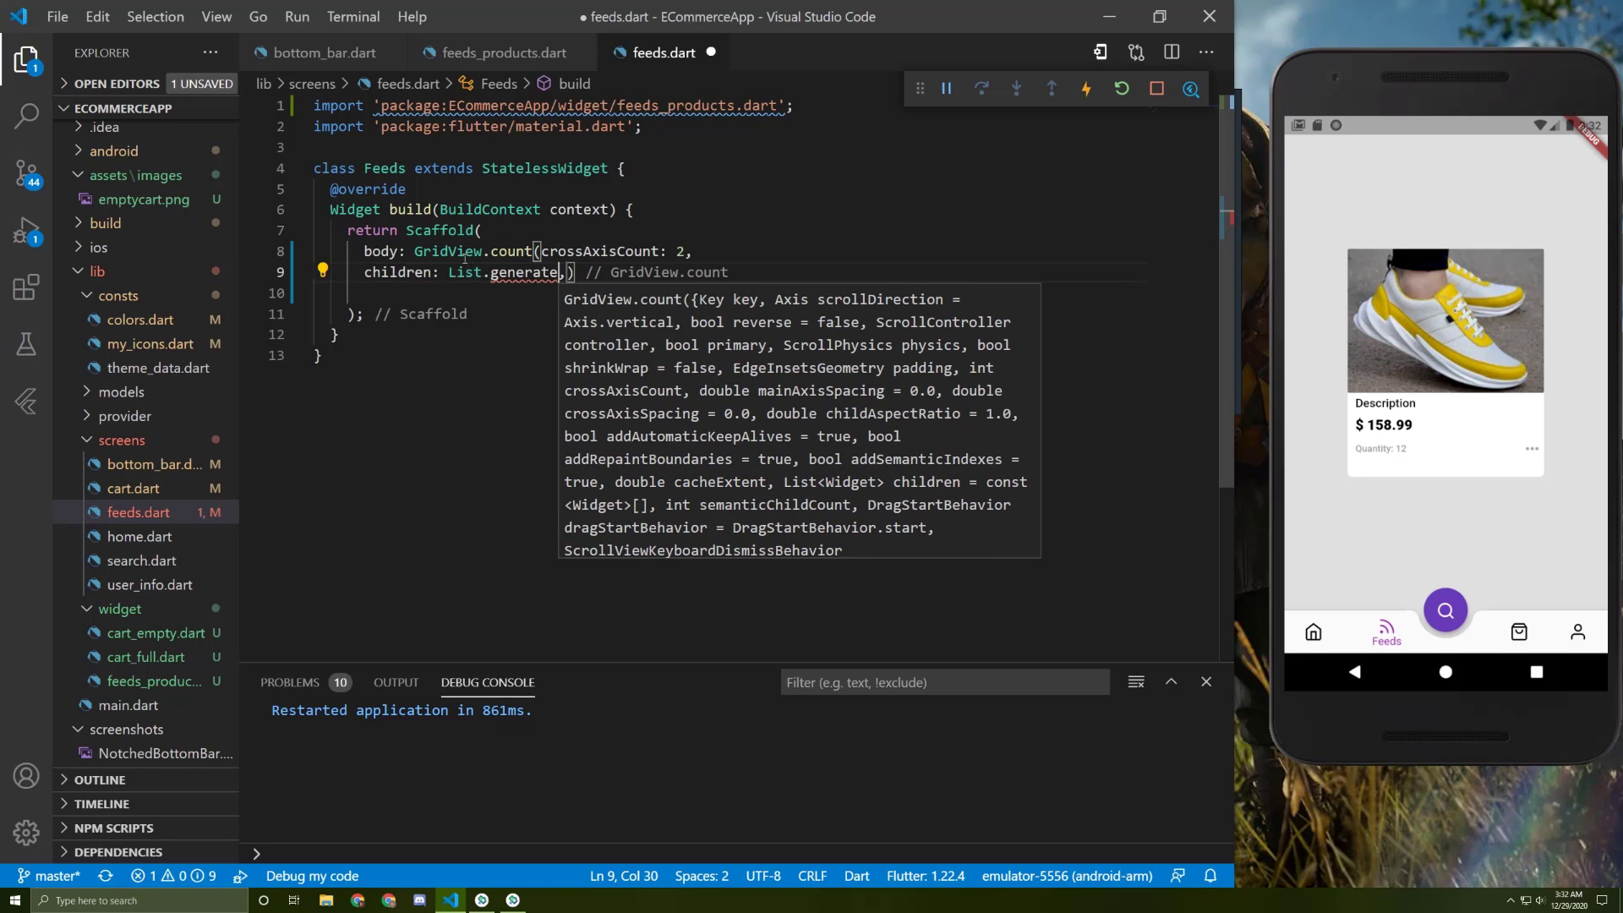
type("1)")
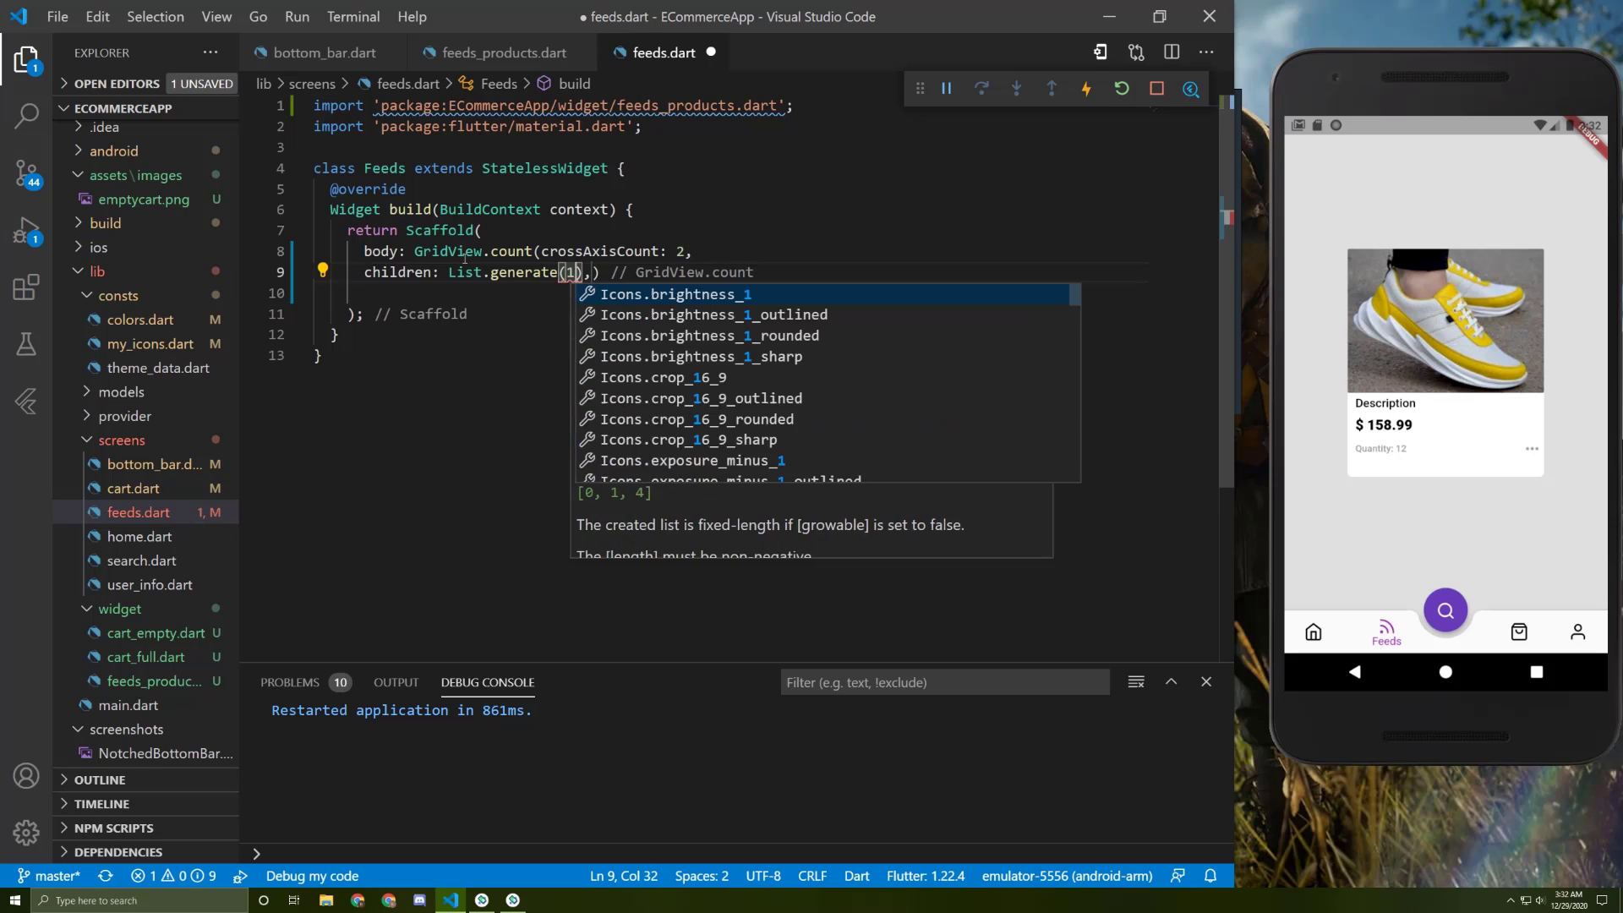
type("100,()")
left_click(761, 293)
type("return FeedProducts();")
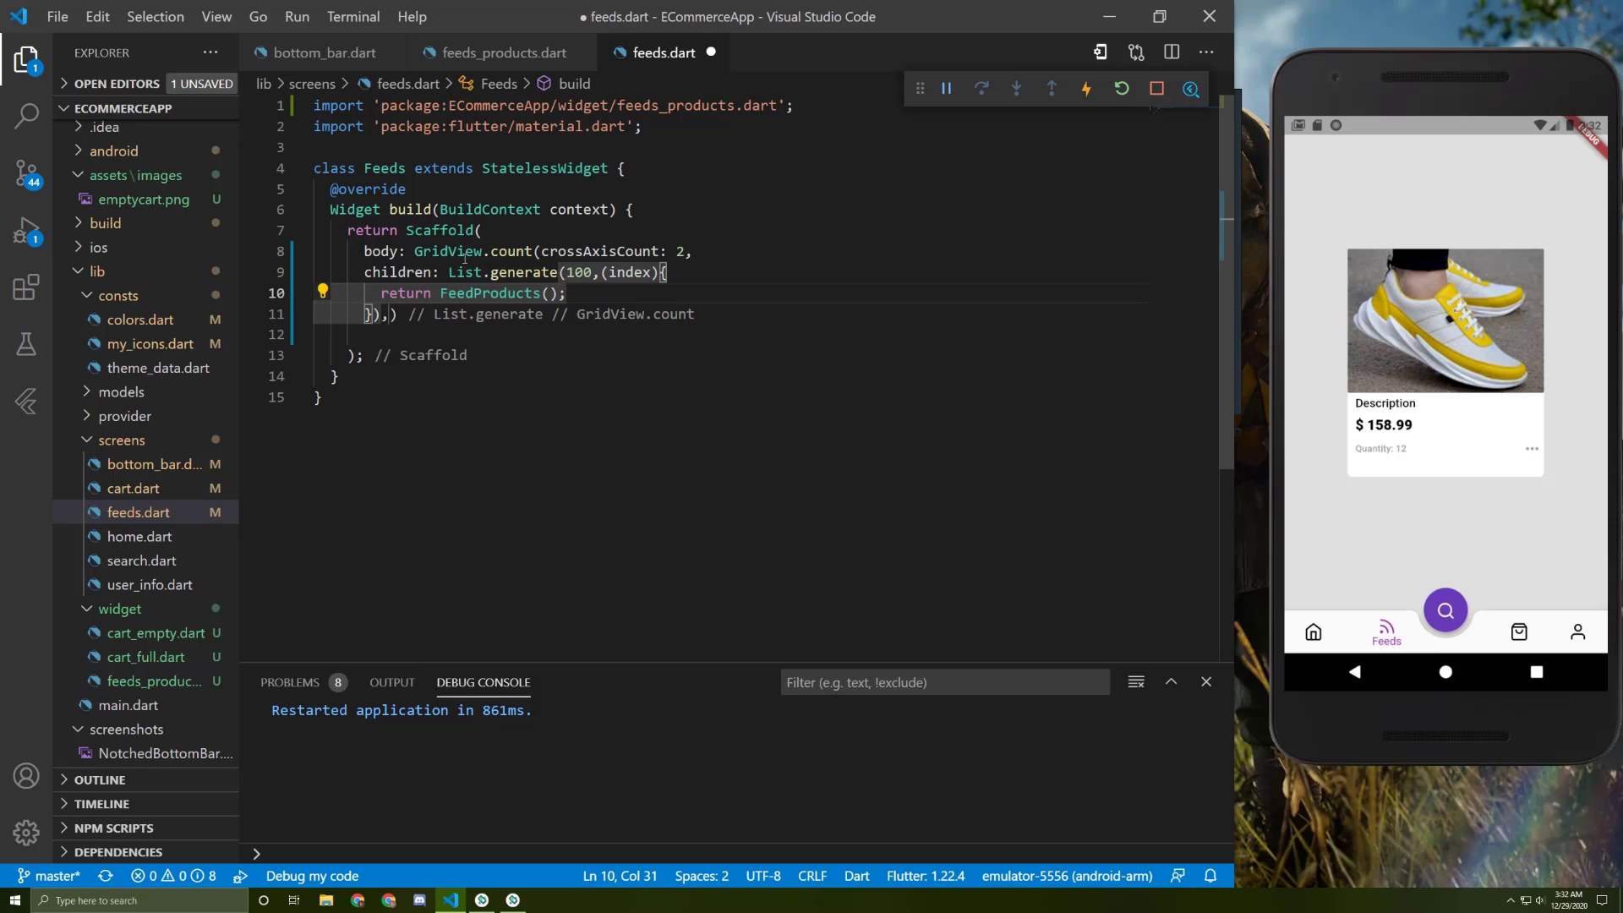
- Save feeds.dart to hot reload the grid, then position after crossAxisCount: 2
key("ctrl+s")
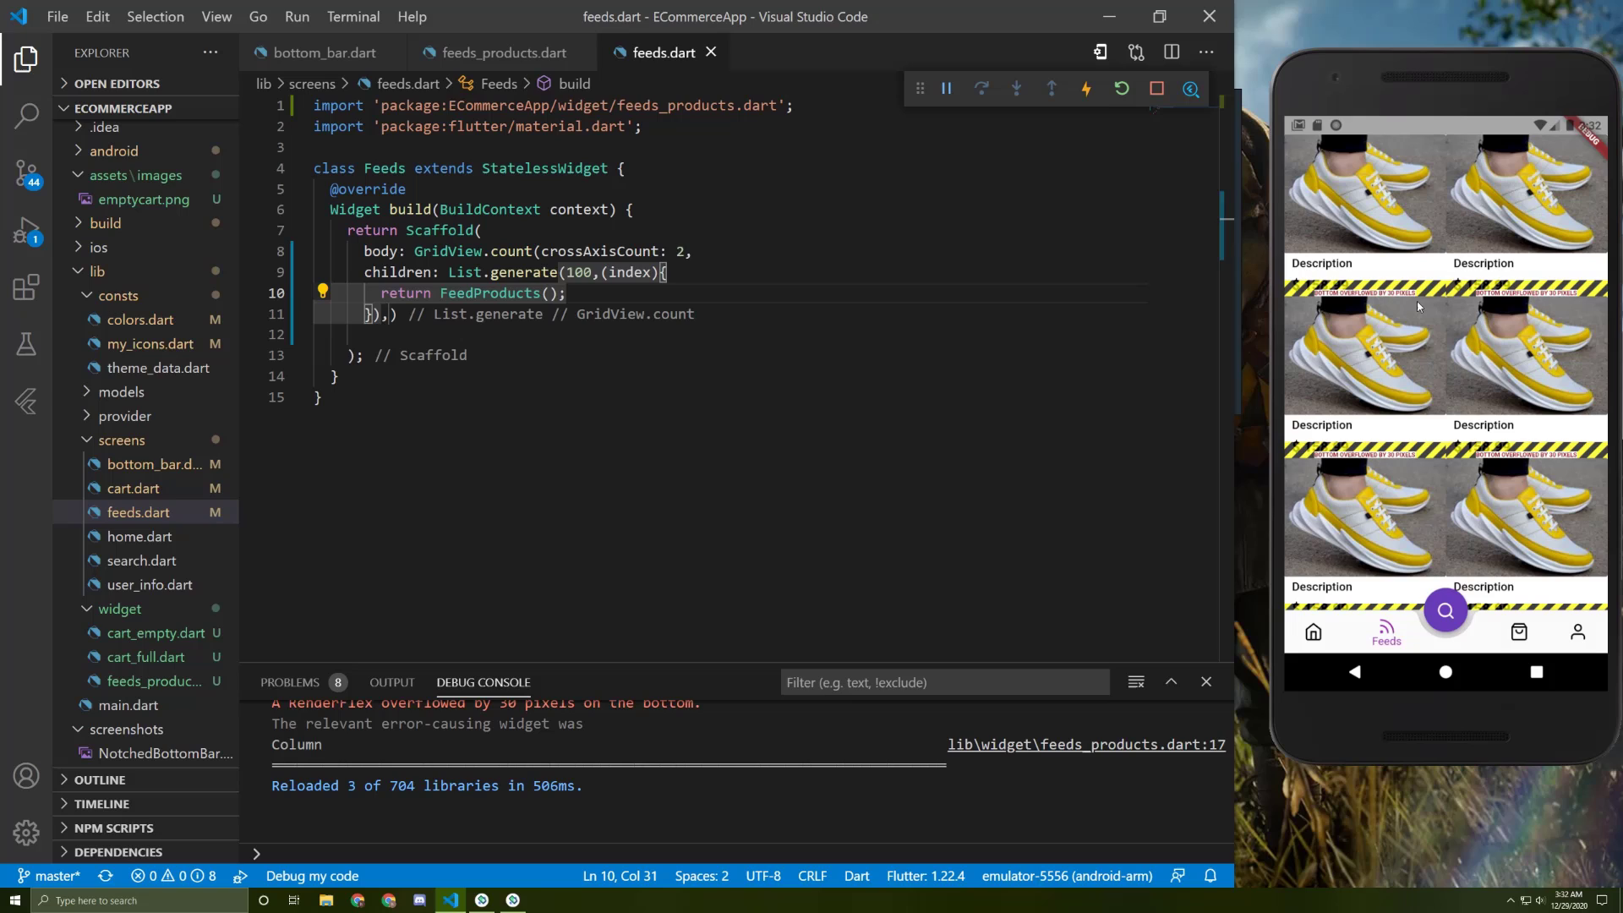
double_click(598, 250)
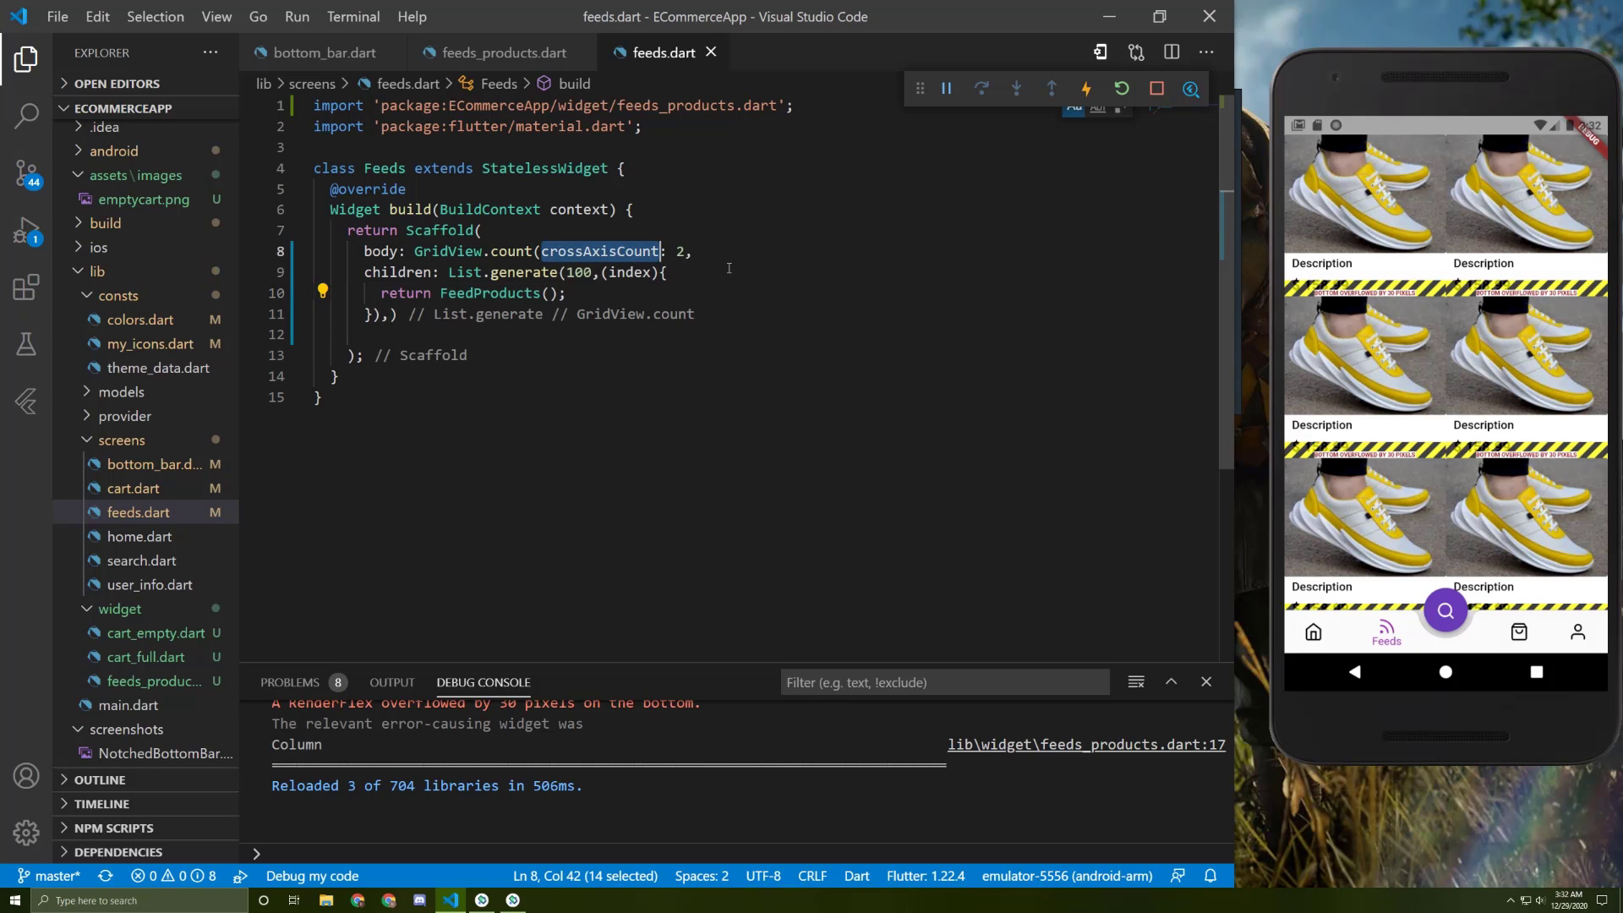
left_click(678, 250)
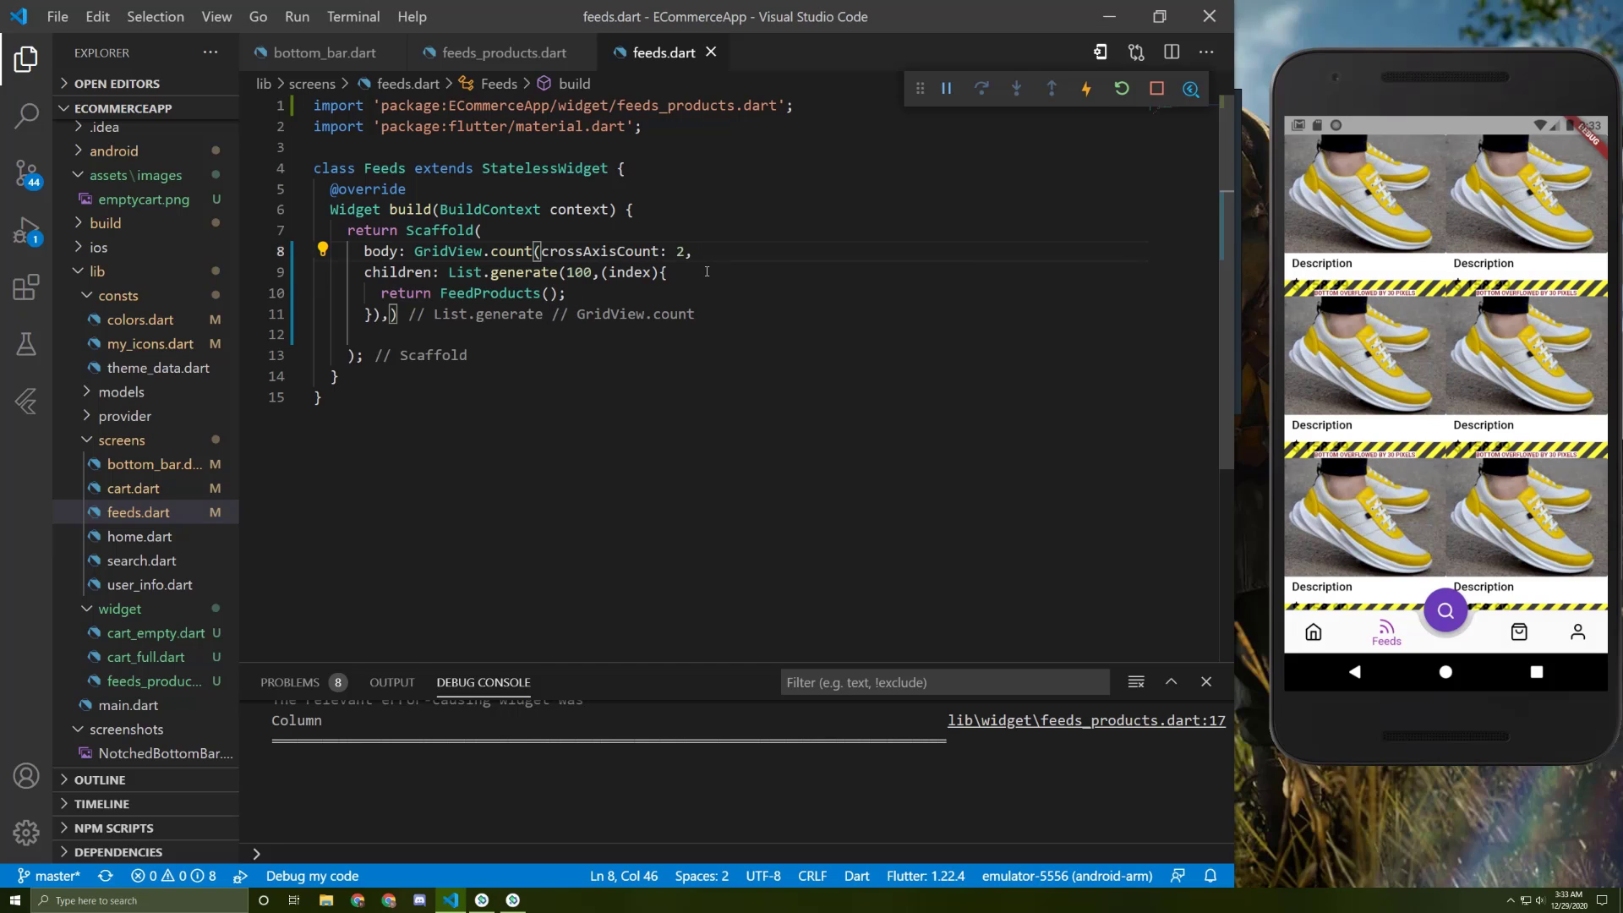
- Add childAspectRatio: 250/290 to the grid, checking the card's 290 height in feeds_products.dart, and save
type("childAspectRatio: ,")
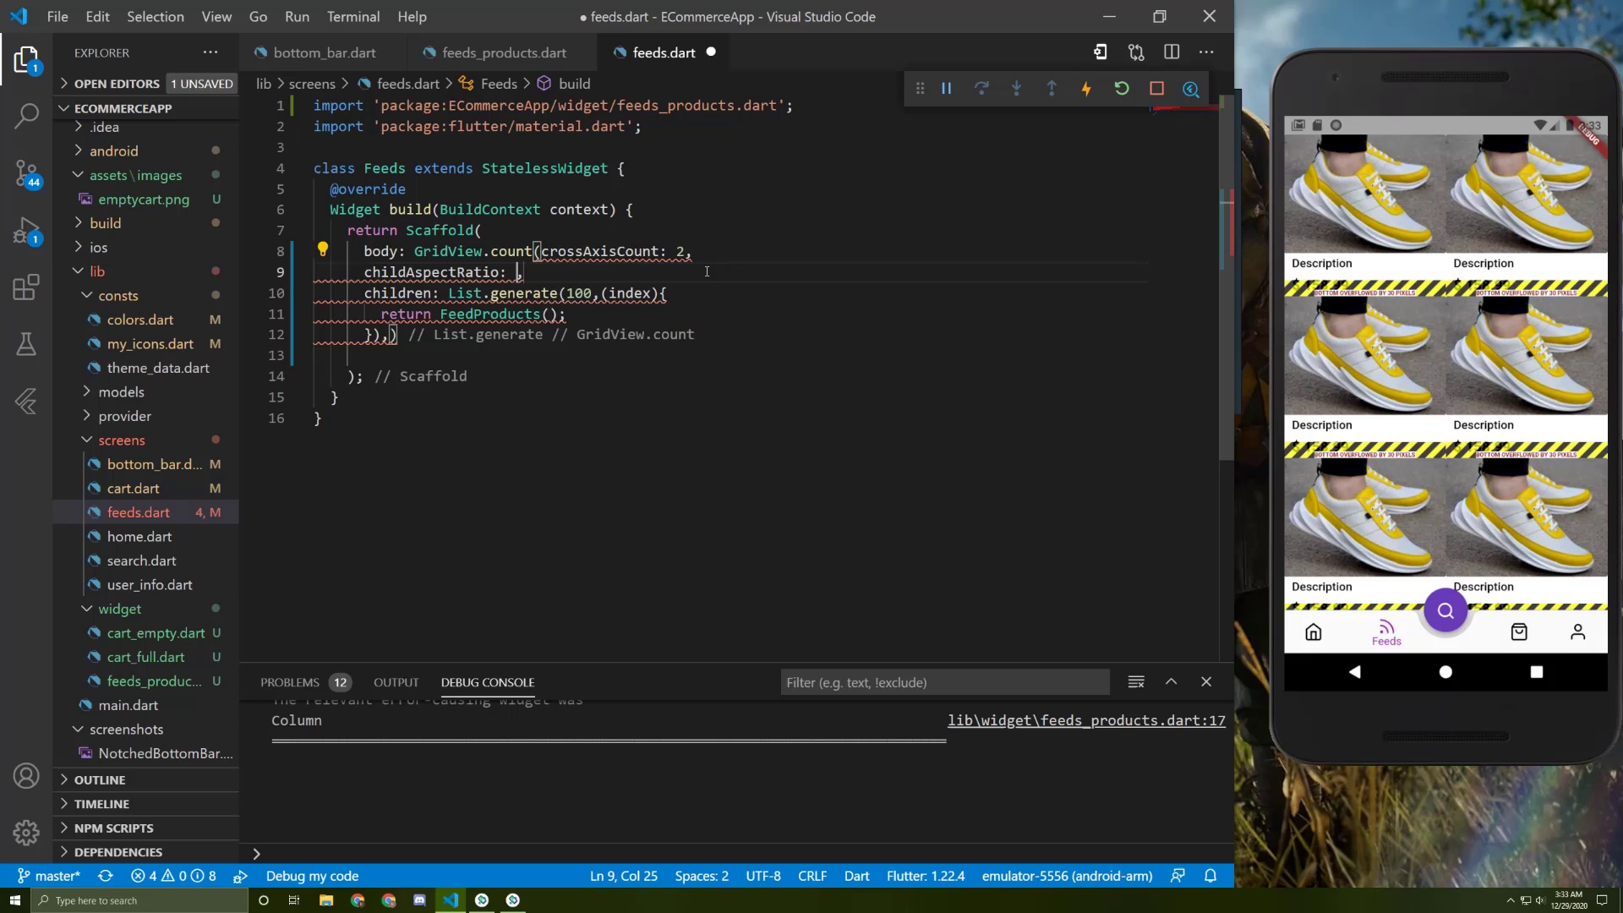
left_click(497, 52)
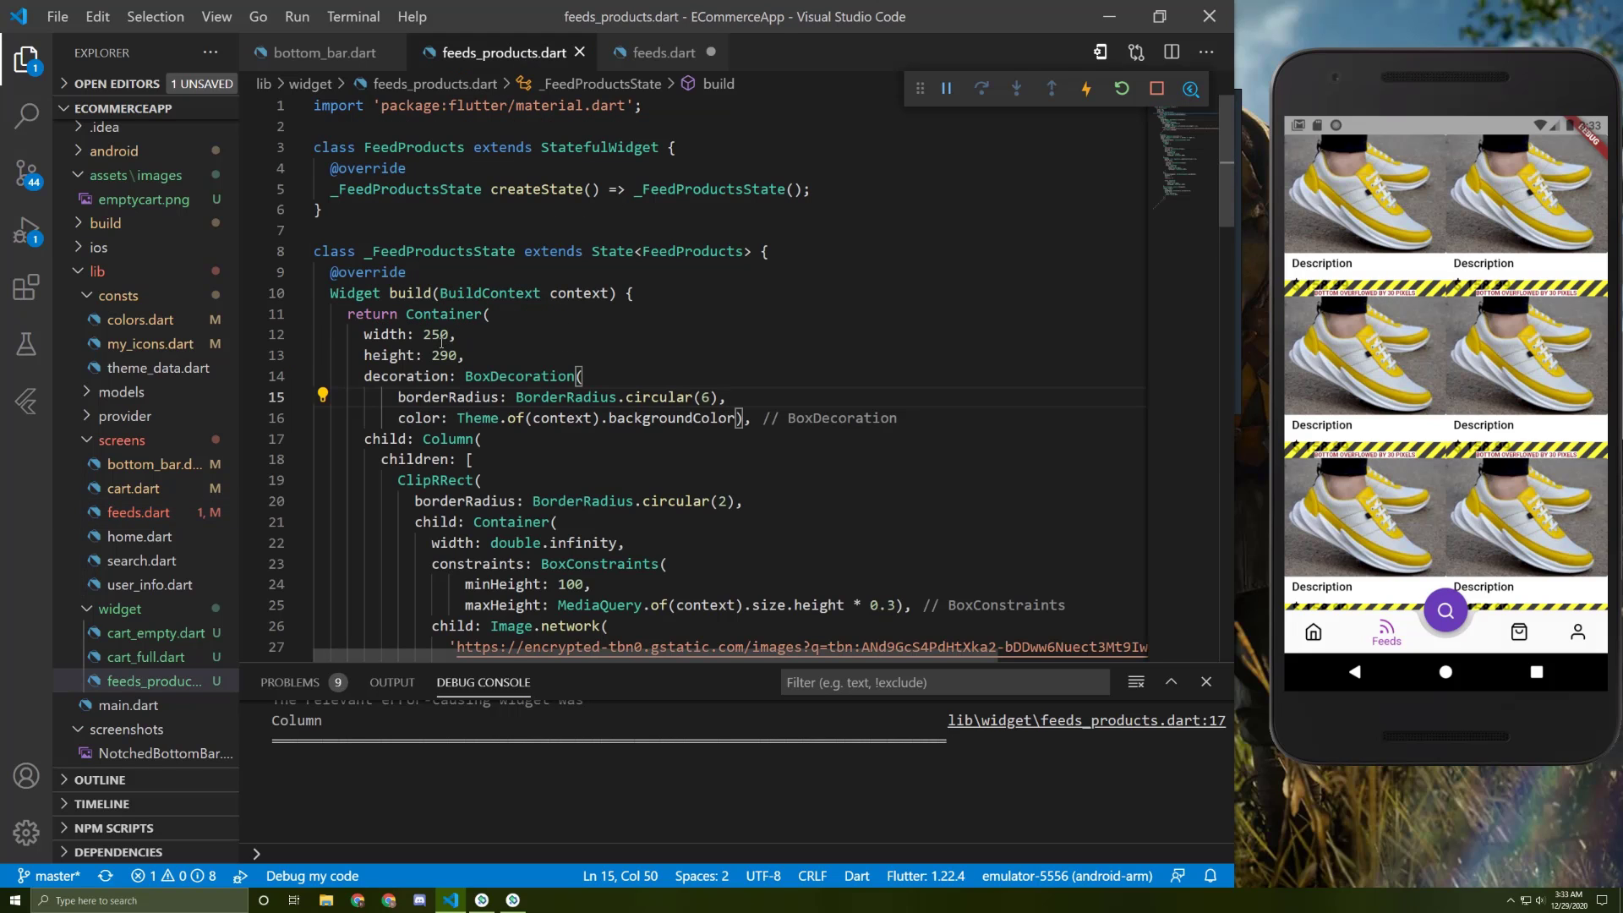
double_click(413, 355)
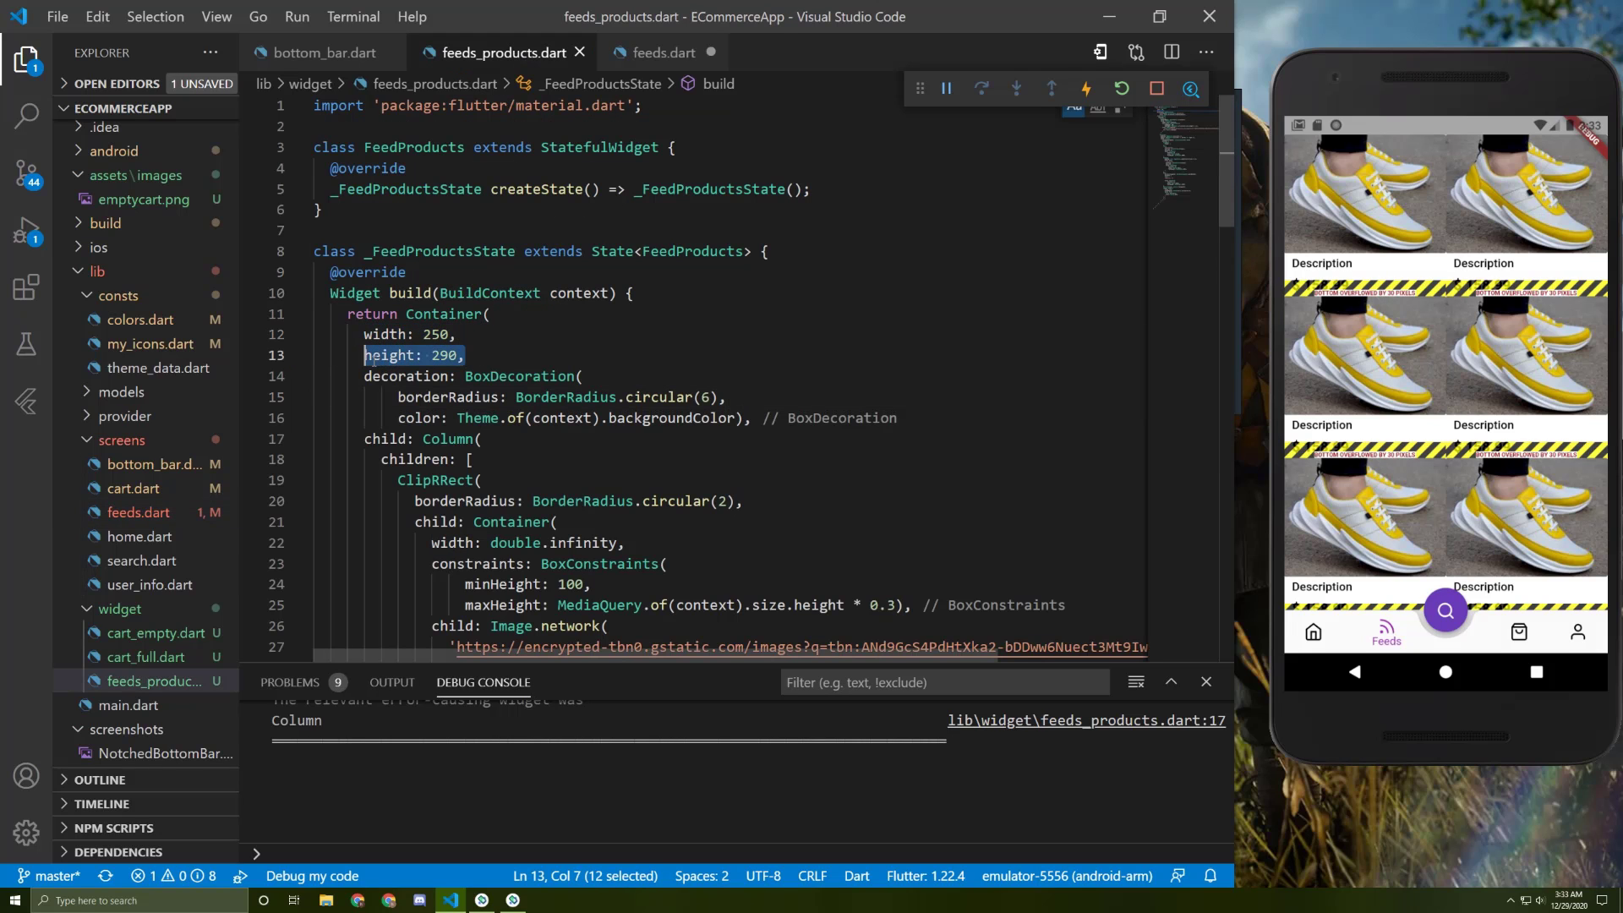
left_click(662, 52)
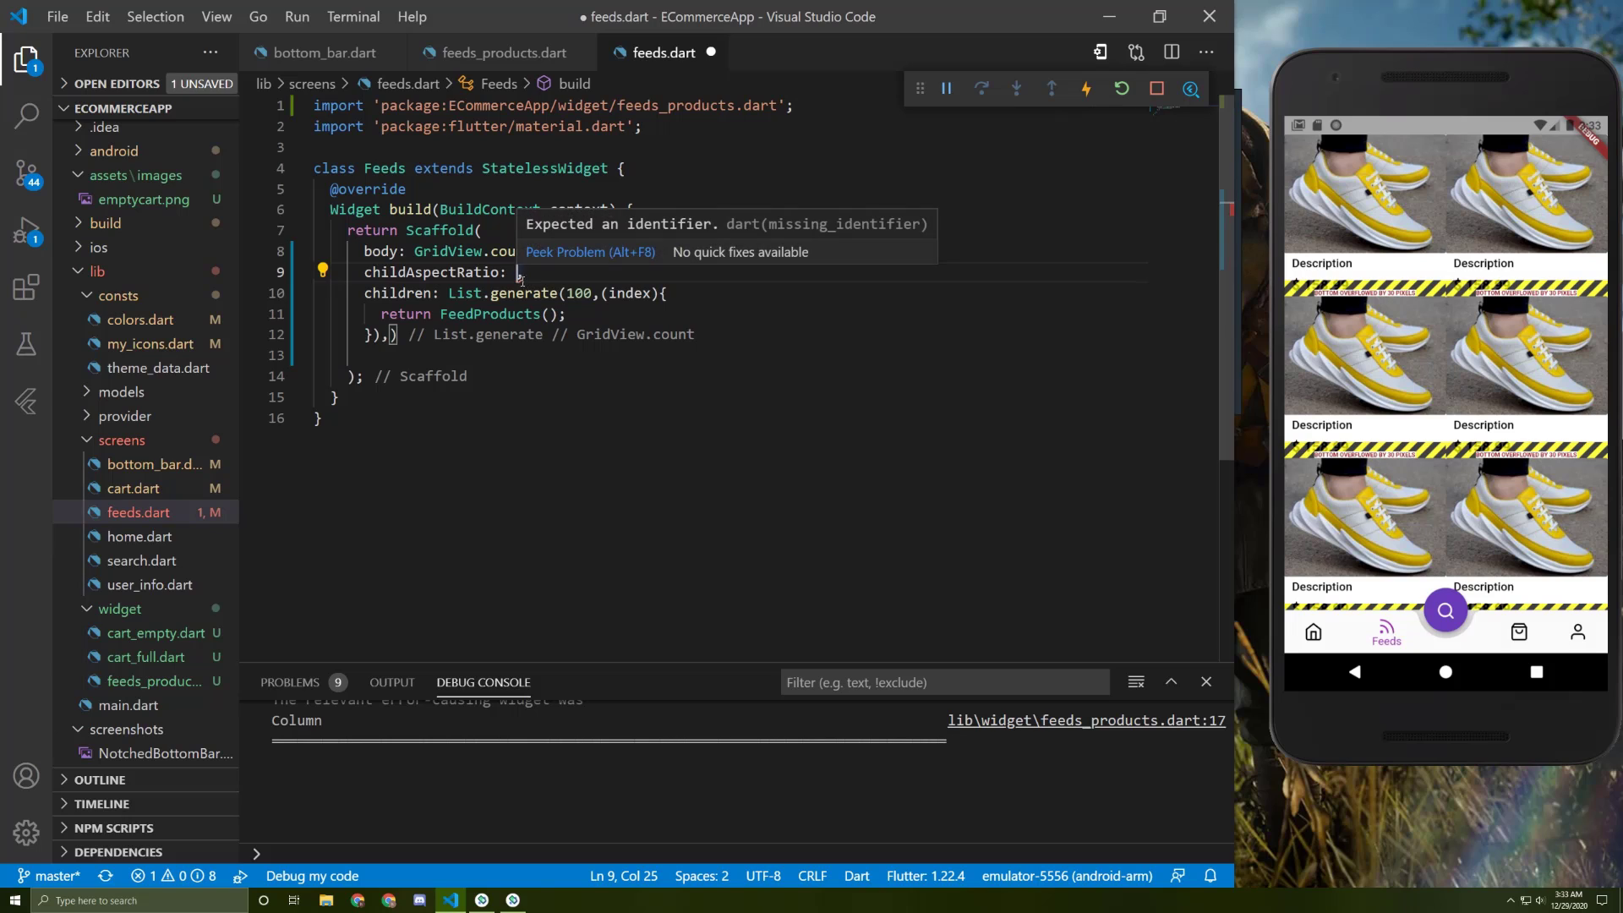
type("250/2")
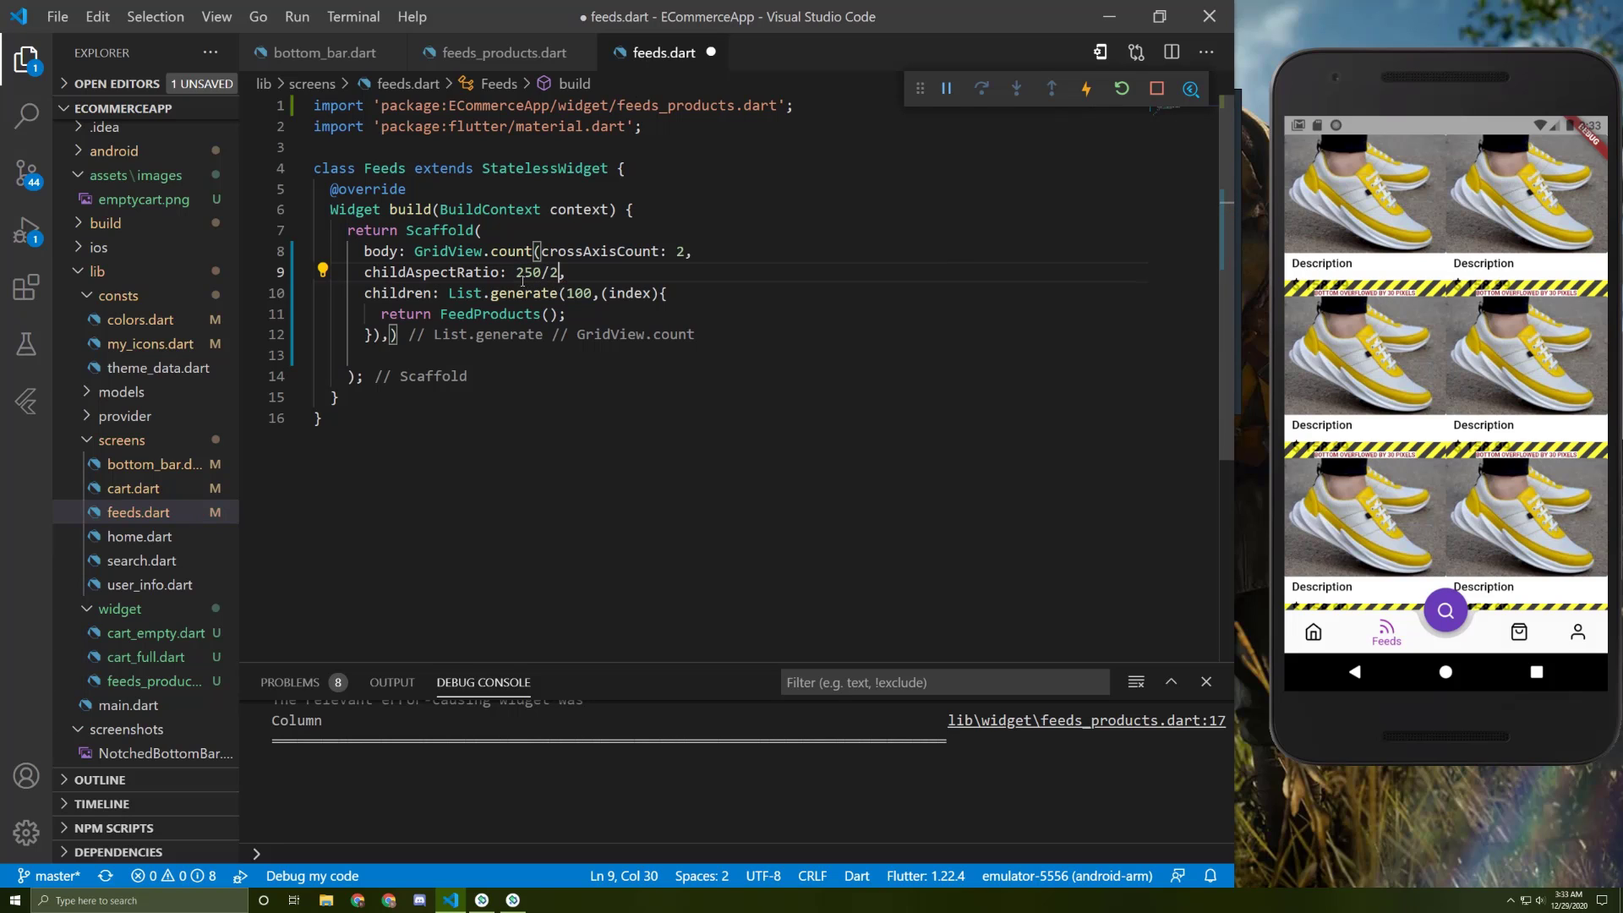
type("90")
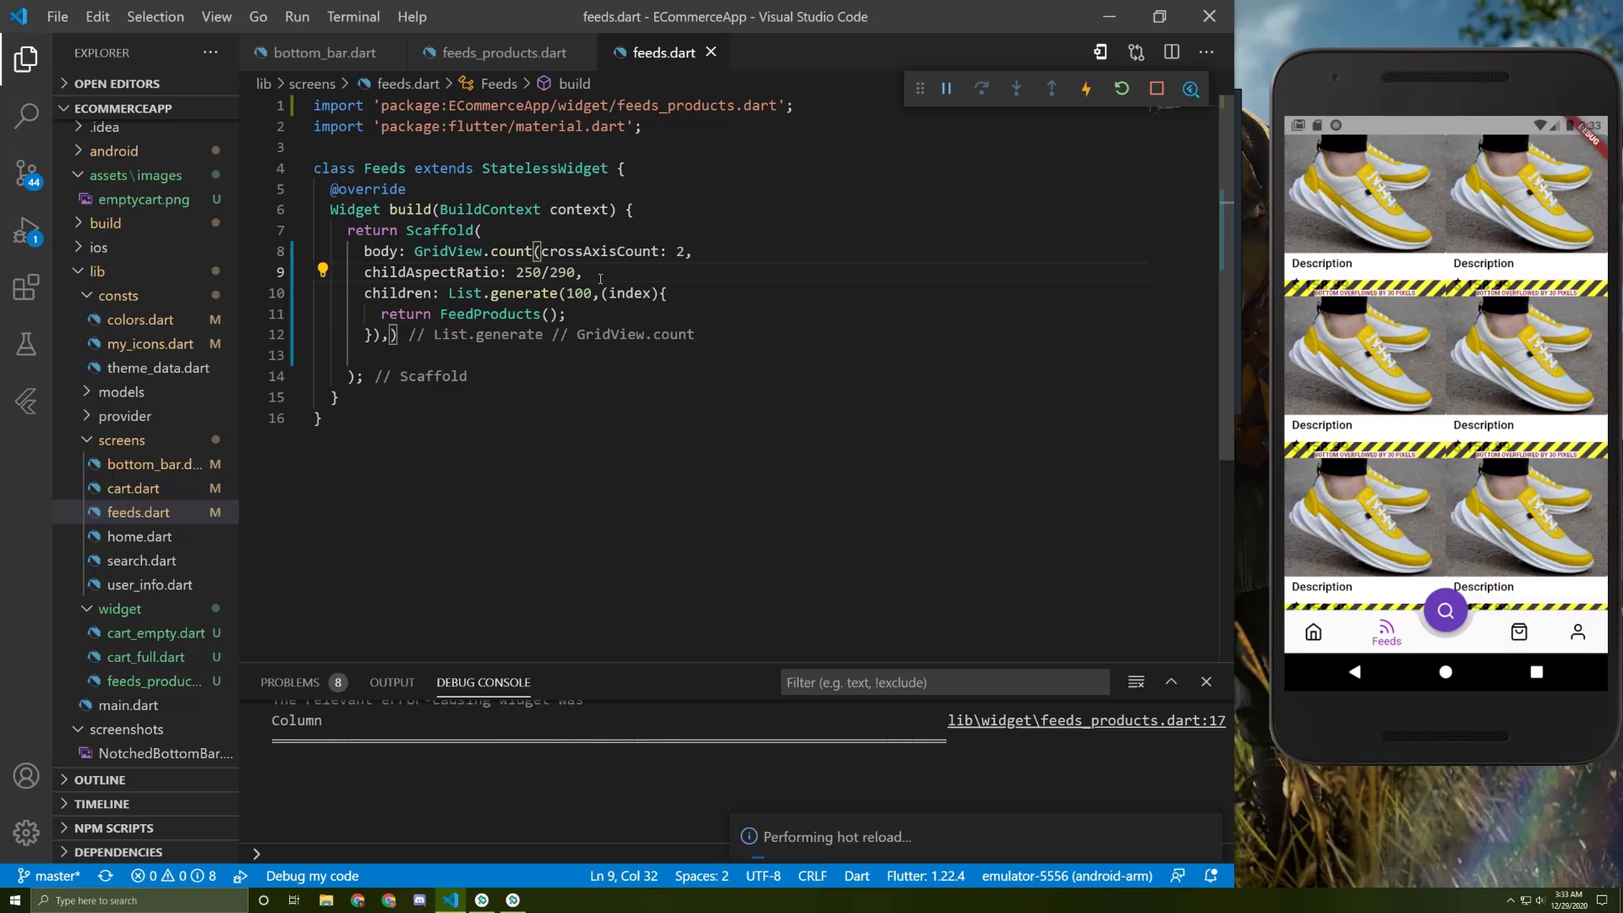
left_click(1085, 88)
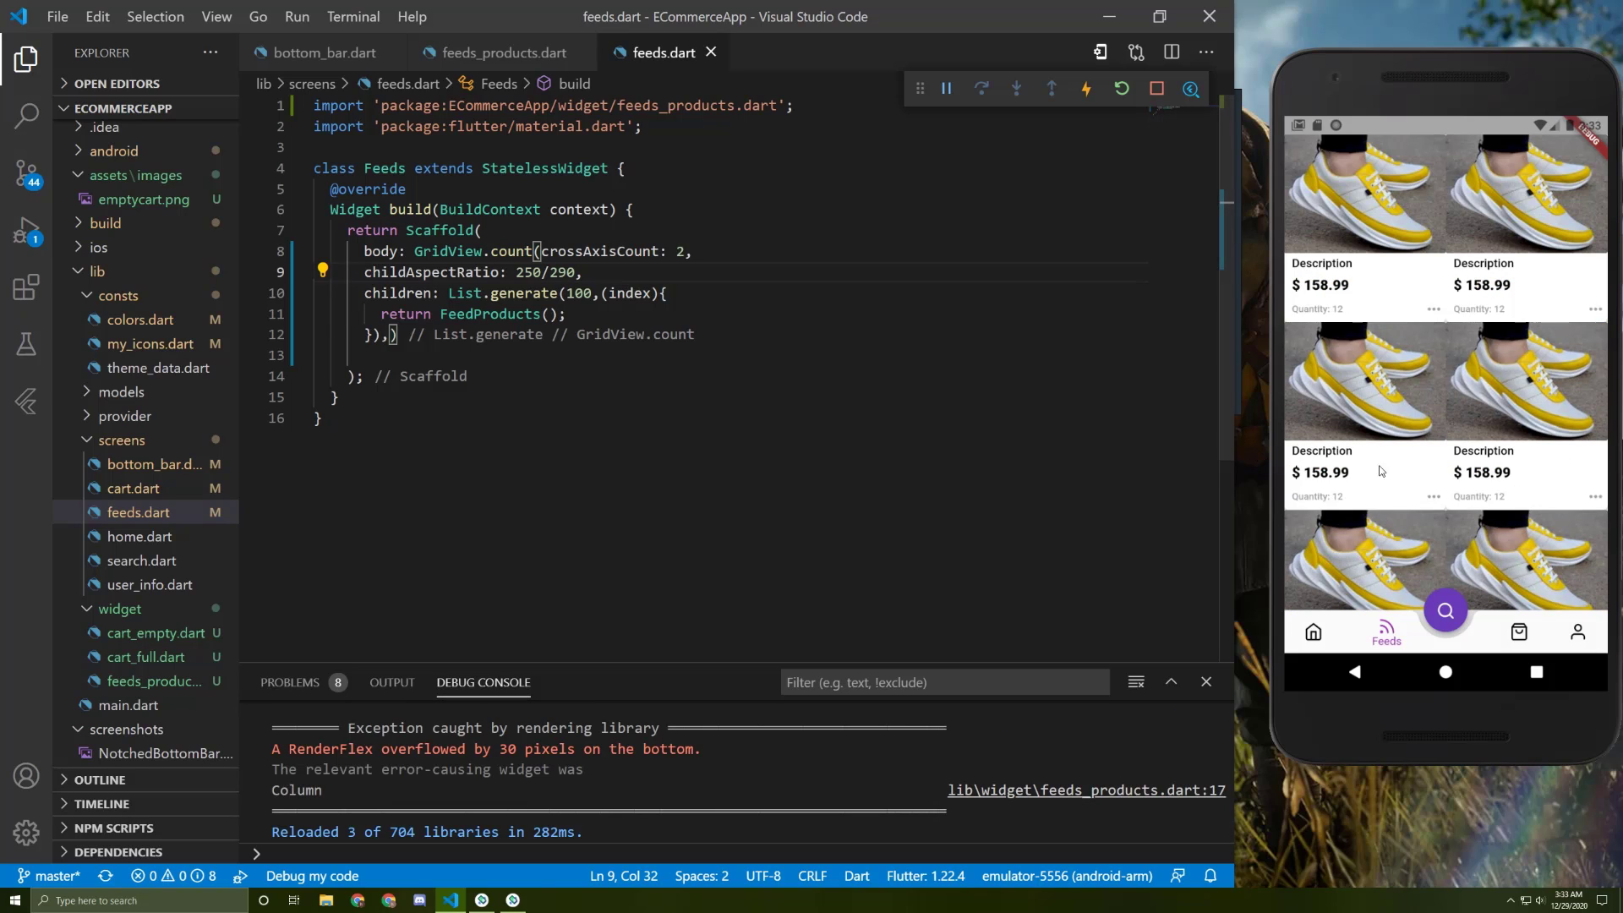
mouse_move(1523, 505)
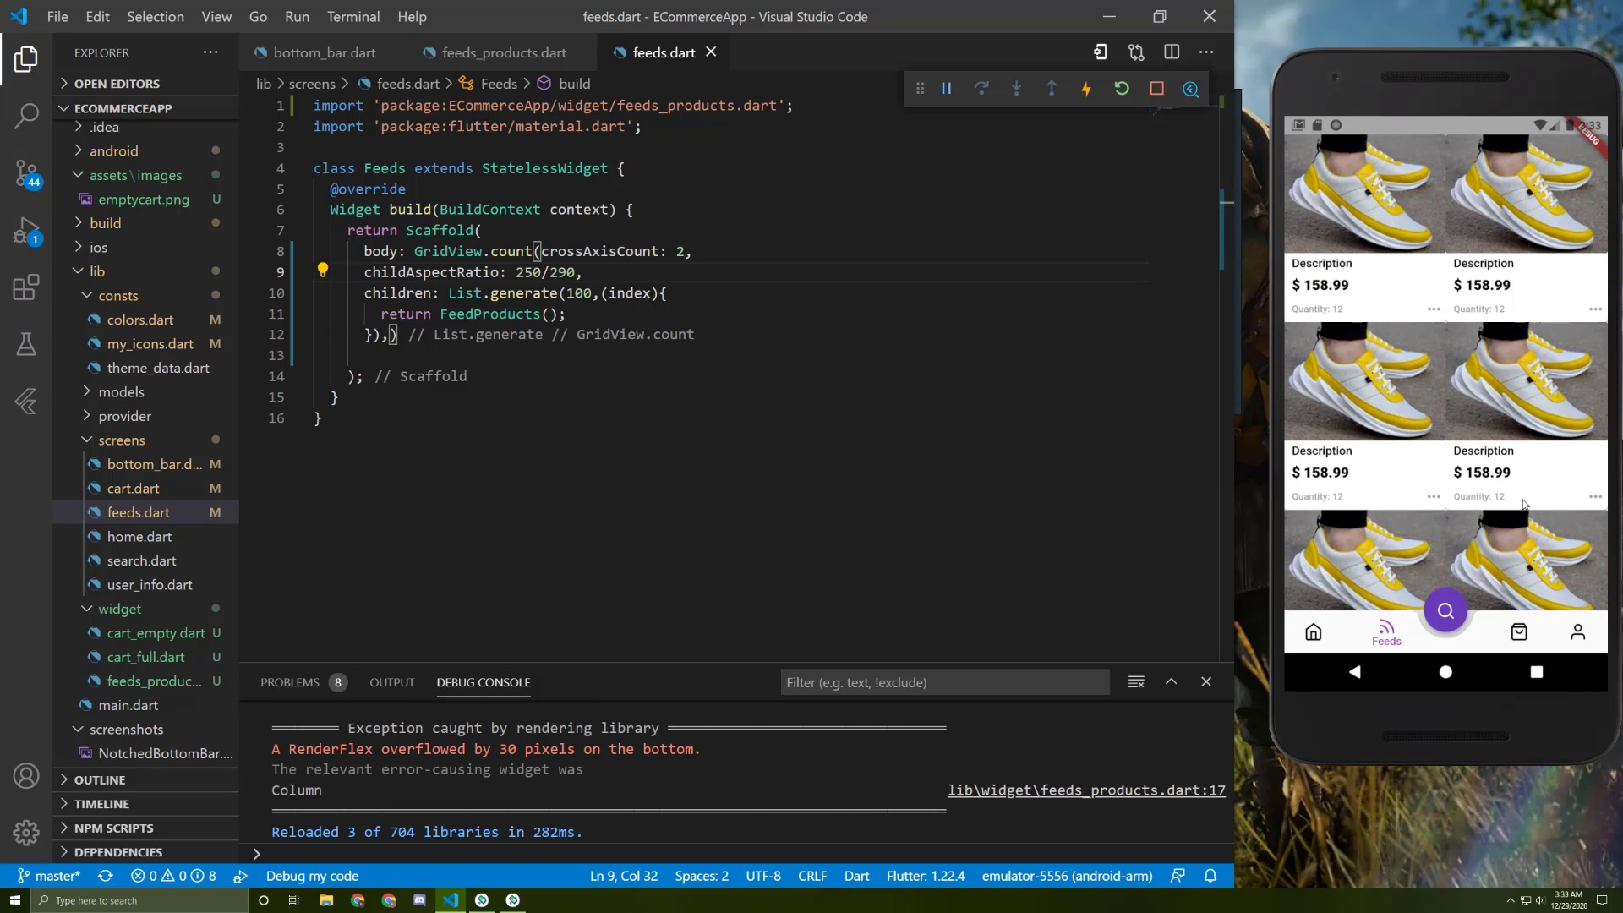
- Change the aspect ratio width from 250 to 240 and reload
left_click(534, 272)
type("4")
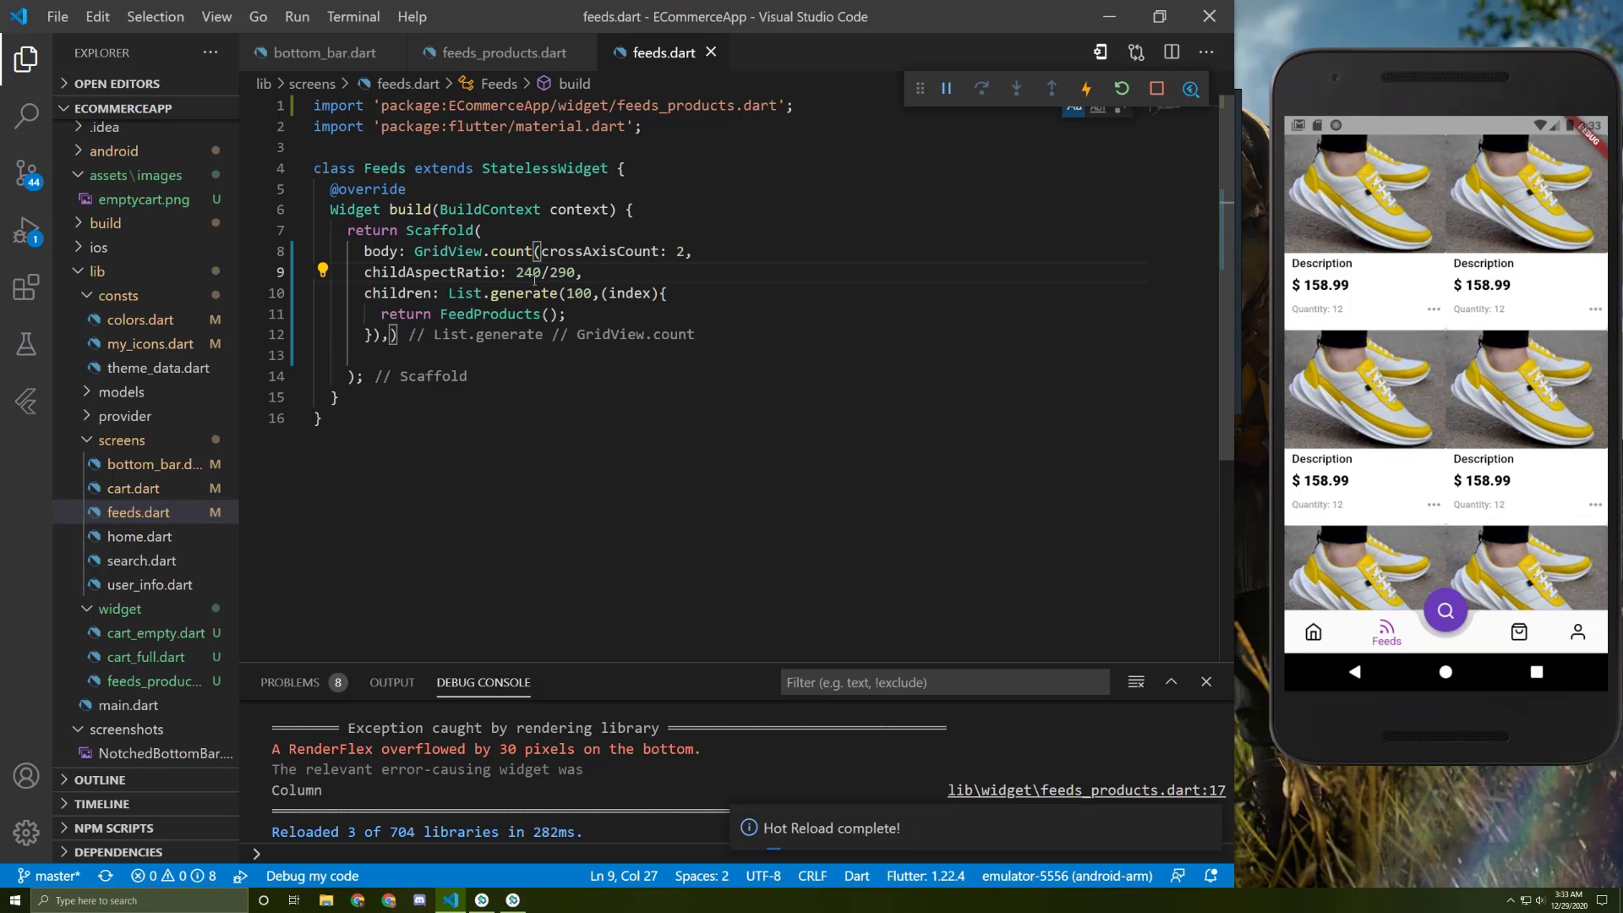
double_click(526, 272)
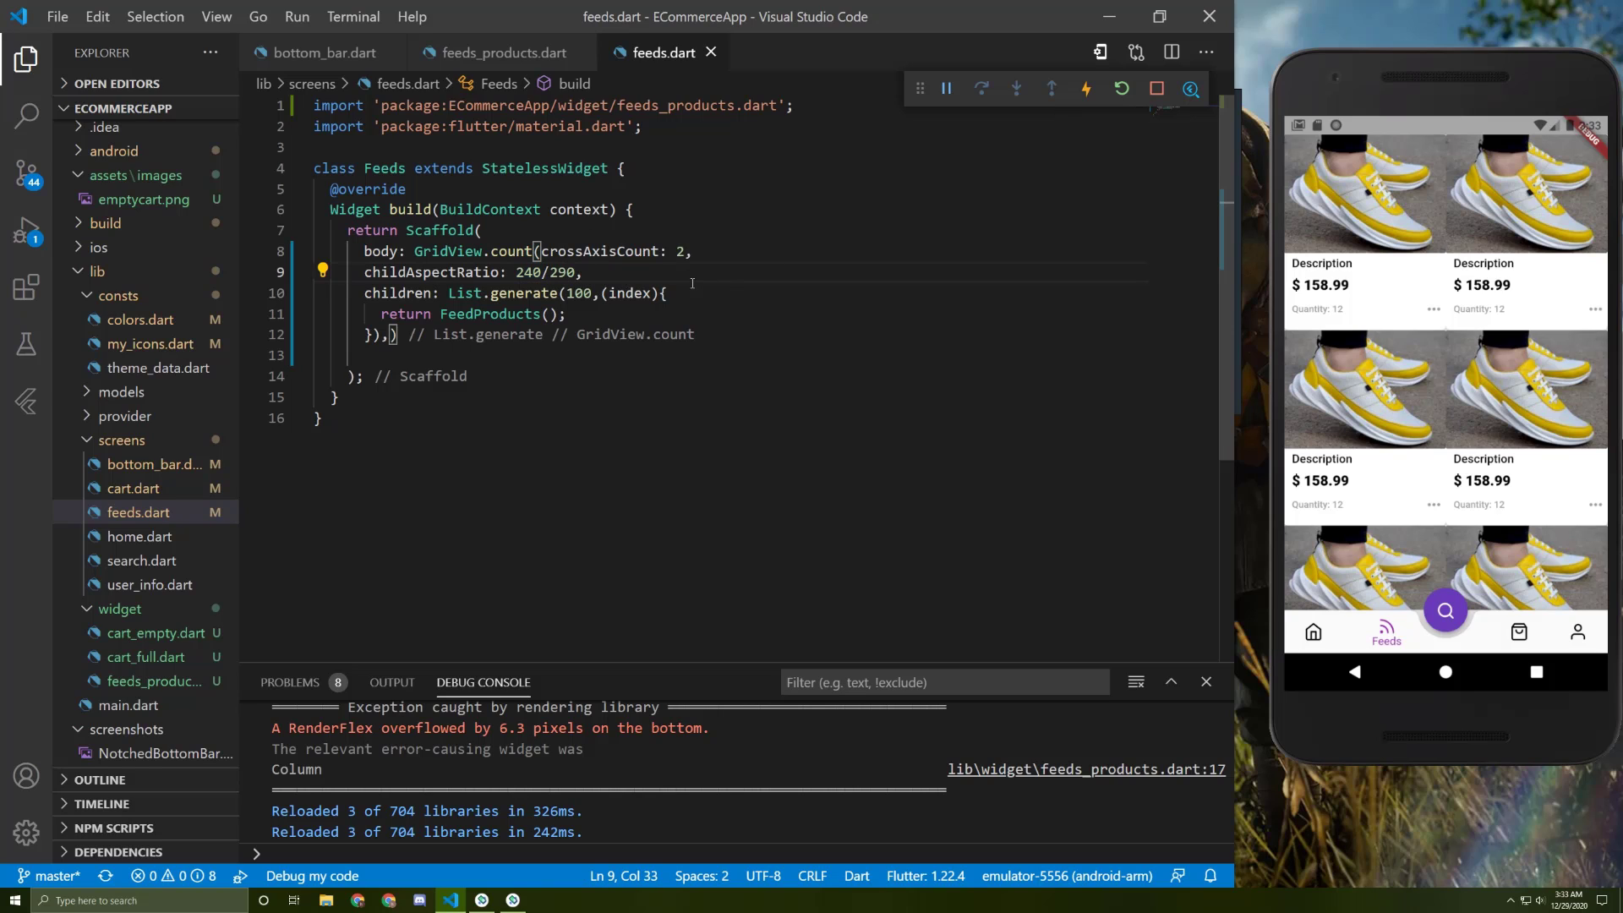
- Add crossAxisSpacing: 8 and mainAxisSpacing: 8 to the GridView.count and save
key("Enter")
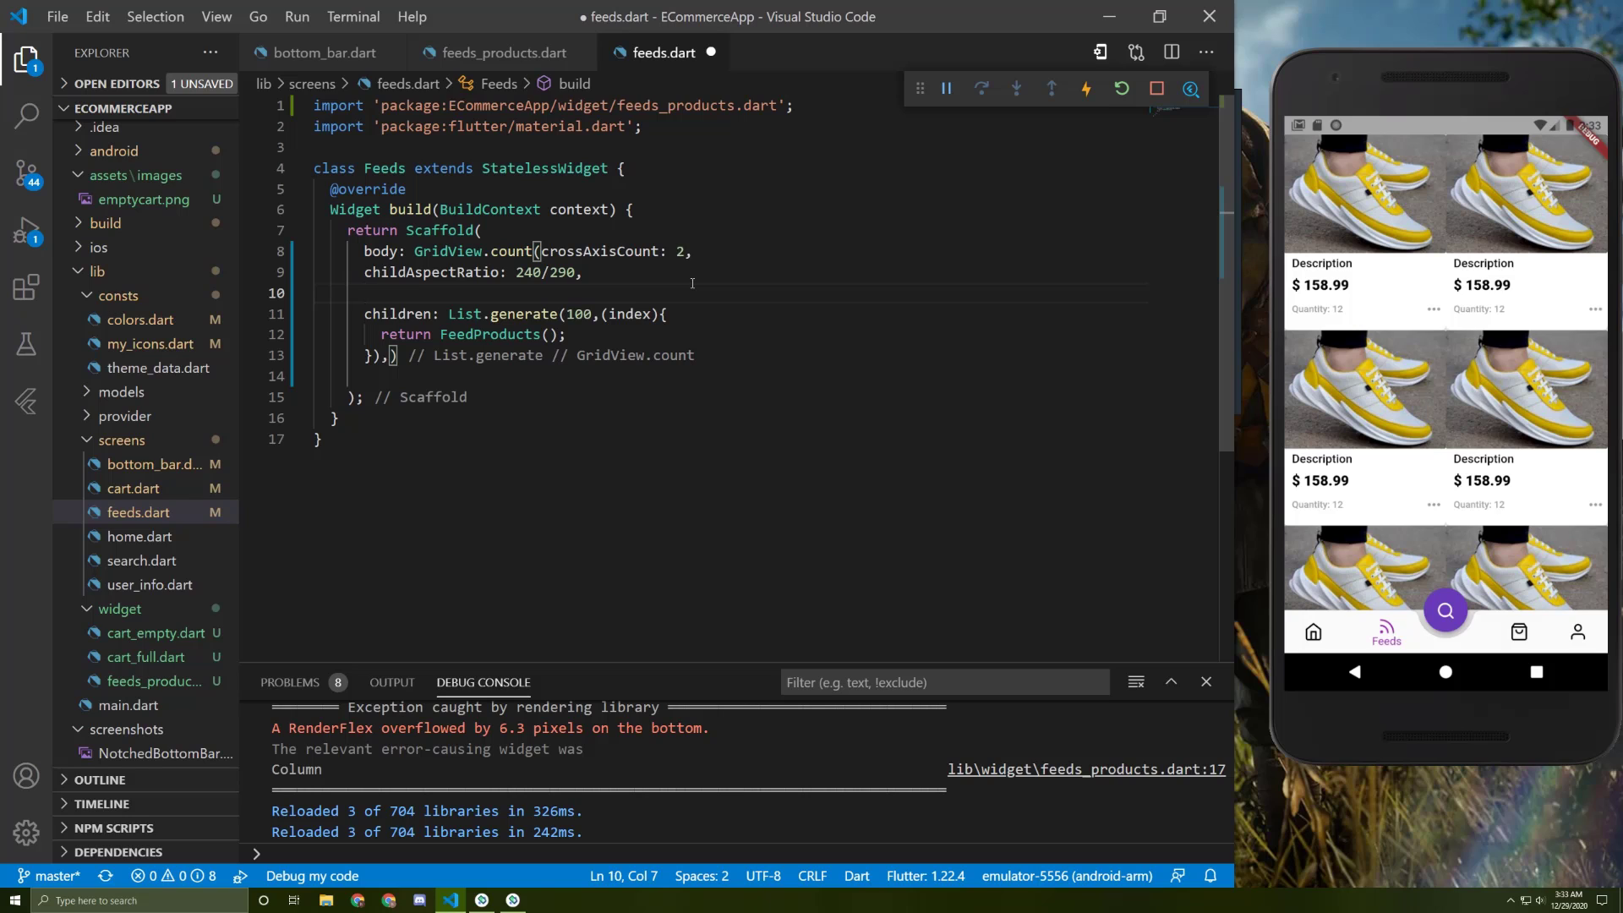
type("crossAxisSpacing: 8,")
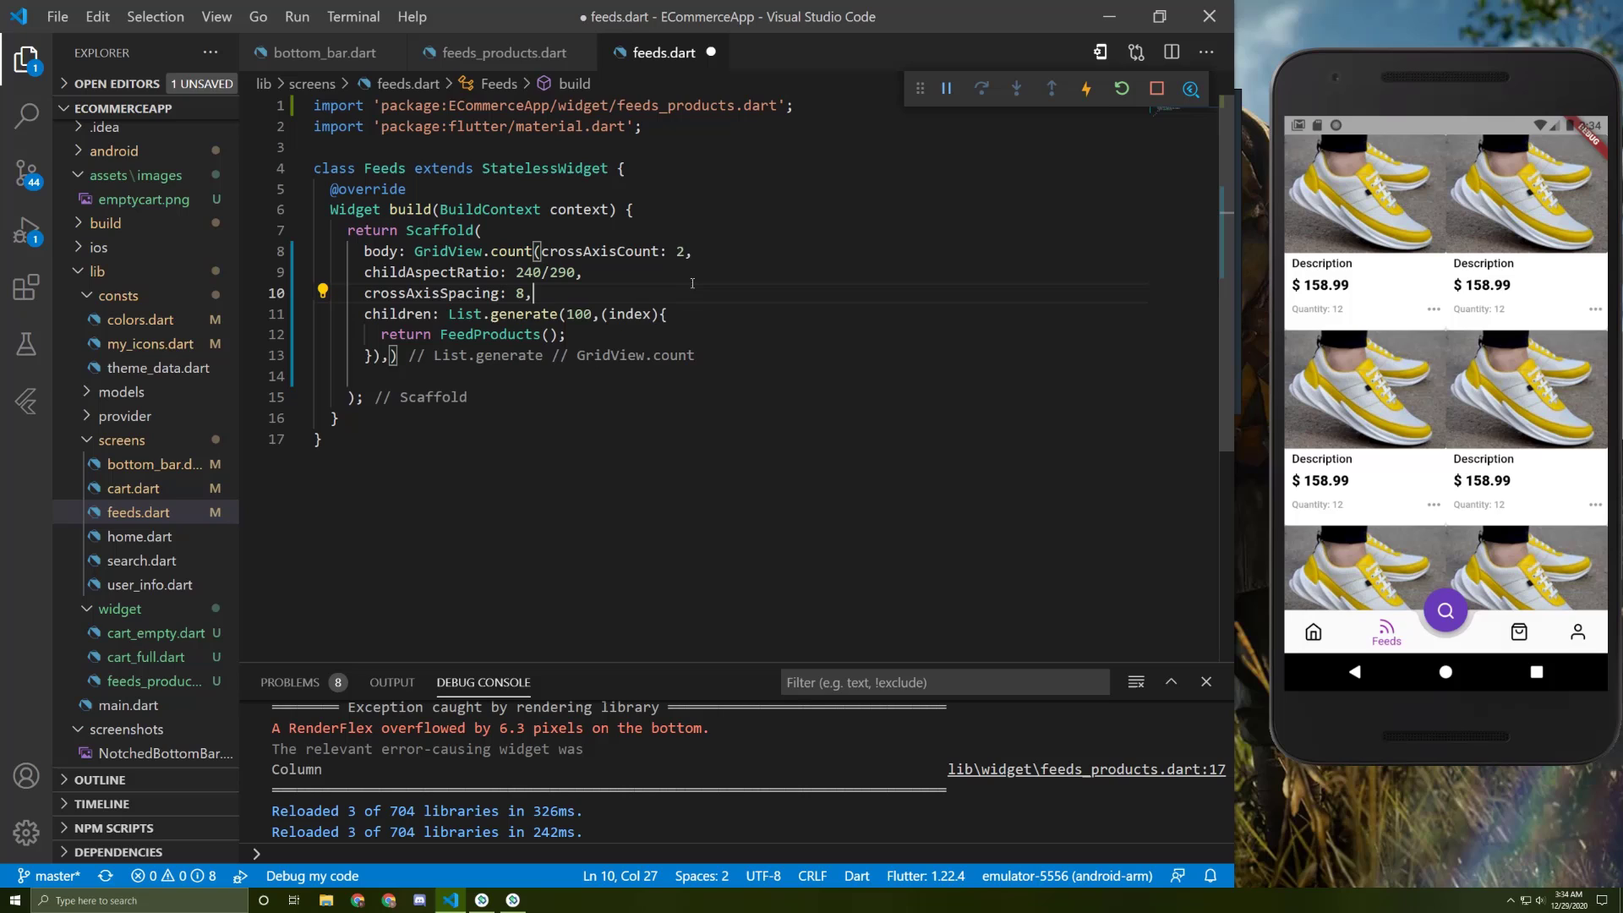
key("Enter")
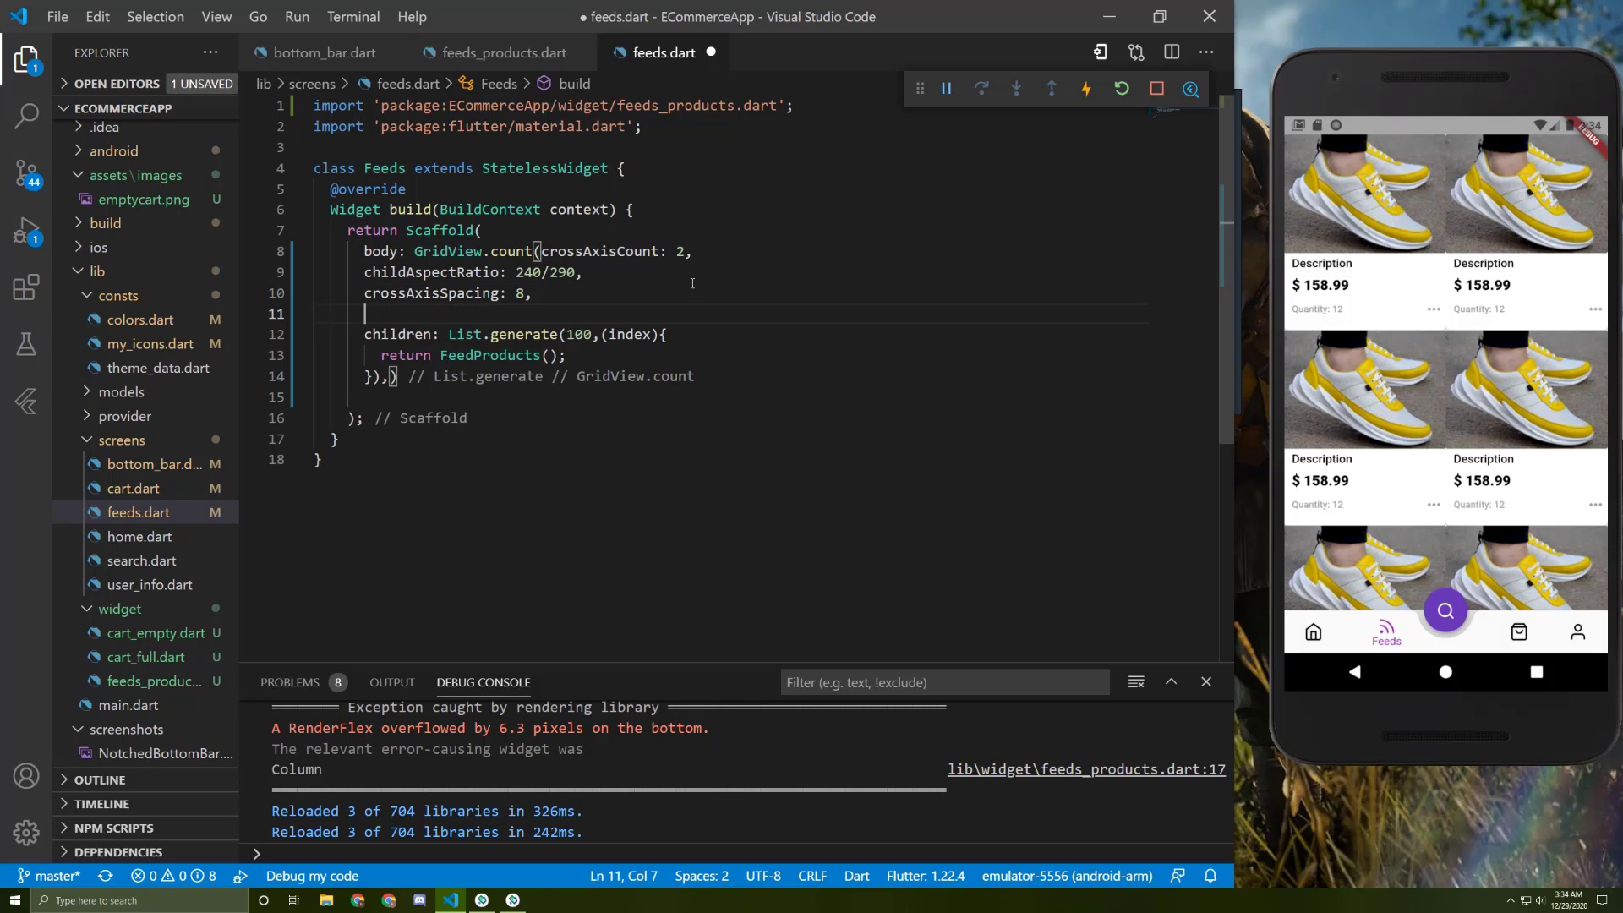
type("mainAxisSpacing: 8,")
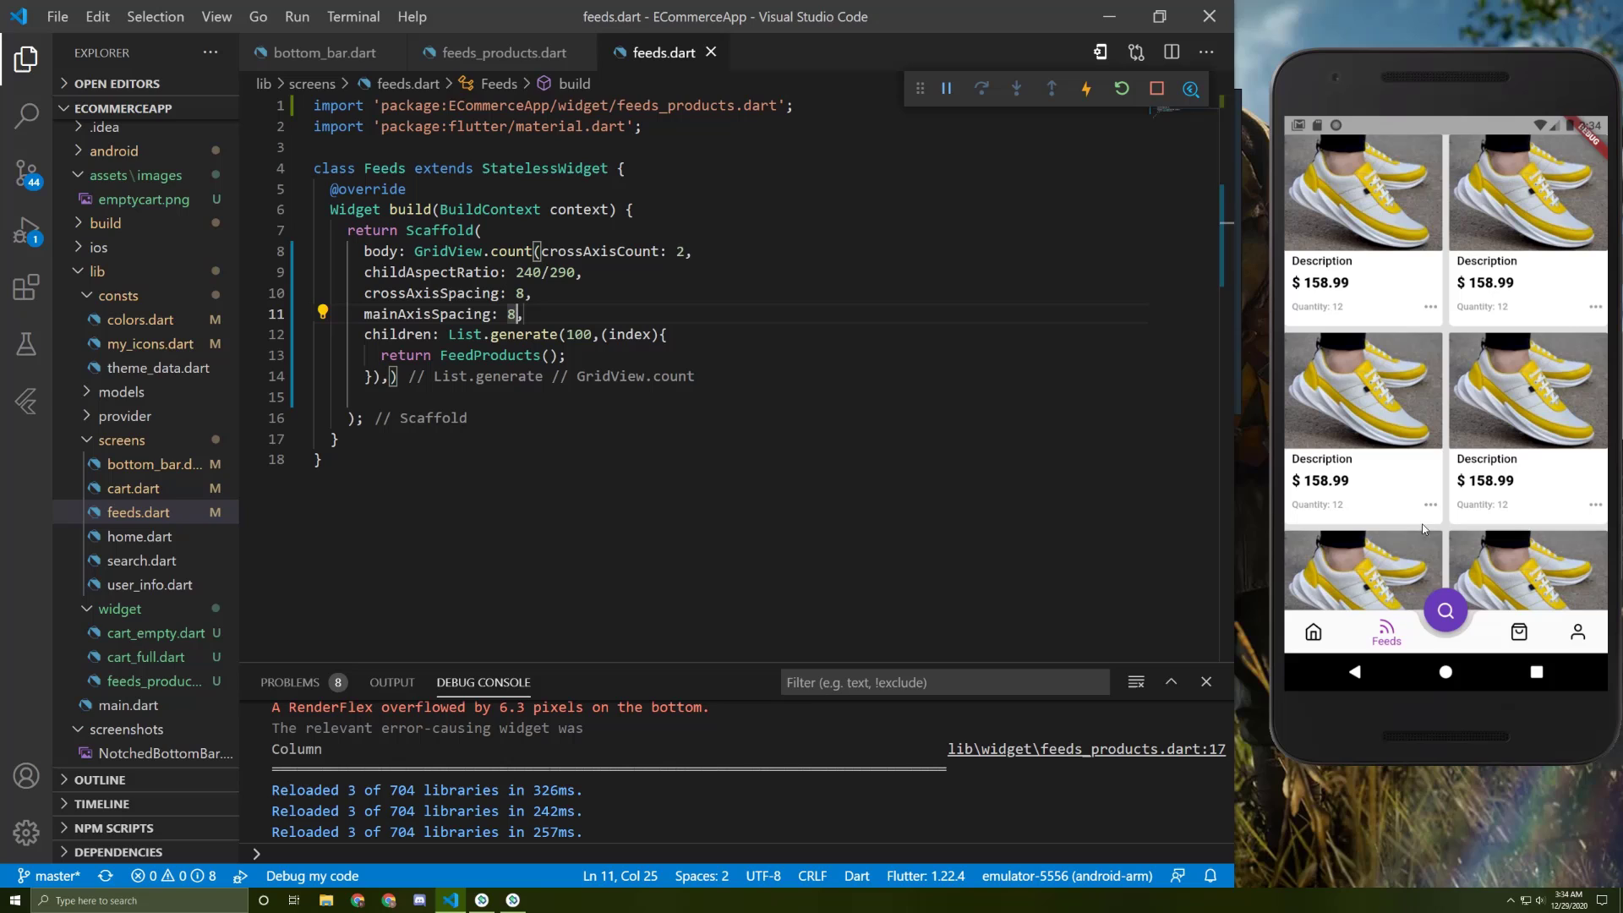
mouse_move(1582, 464)
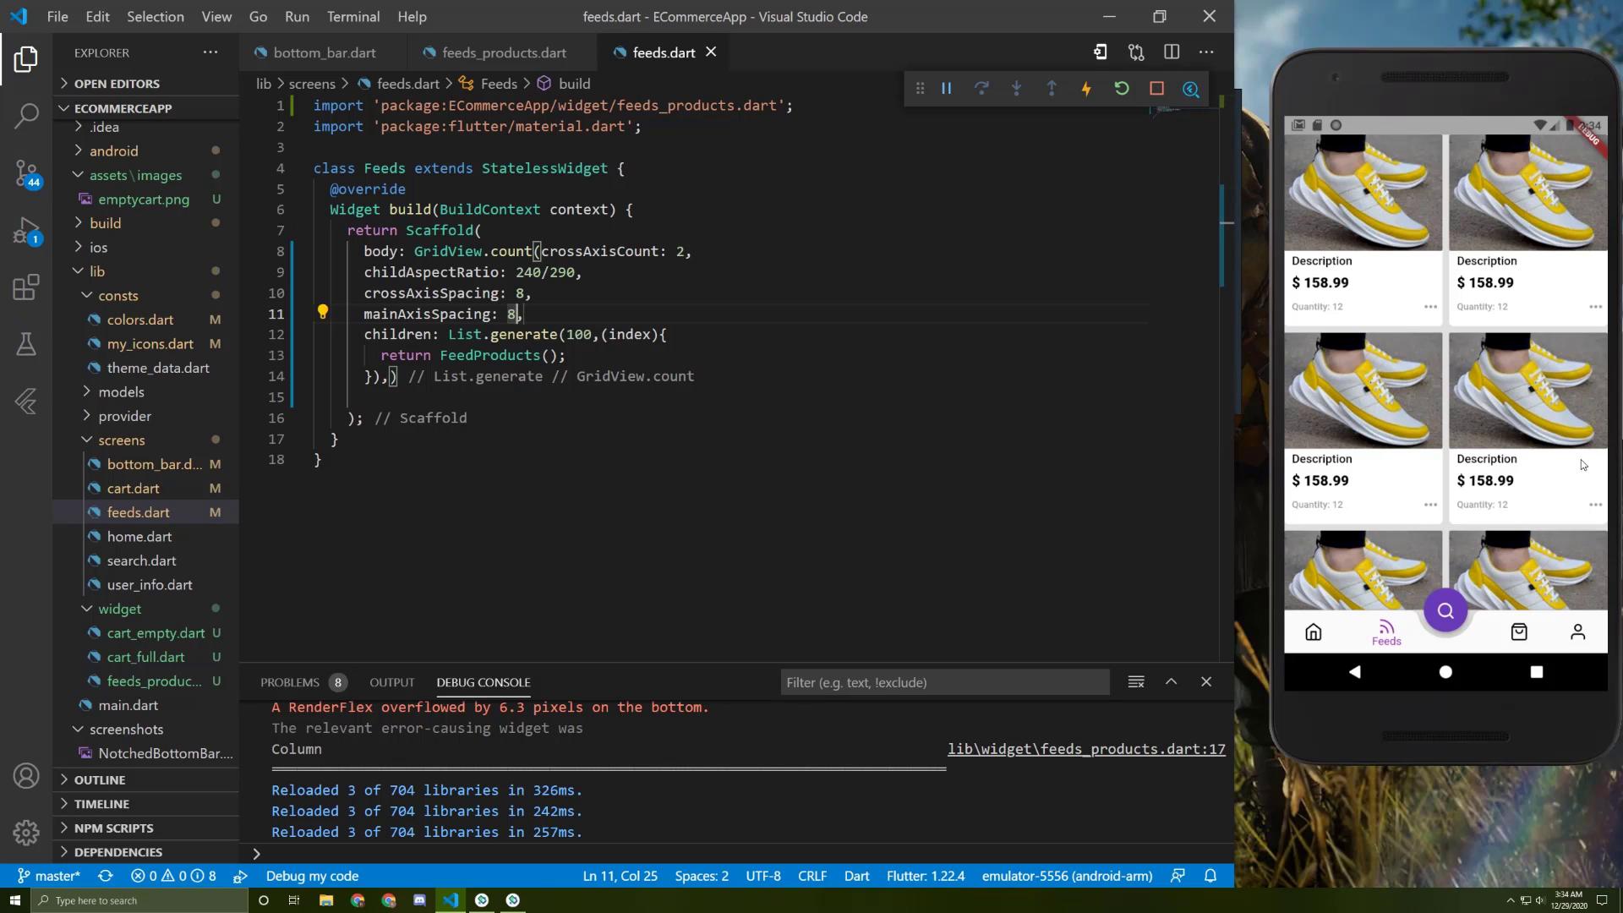
mouse_move(1290, 211)
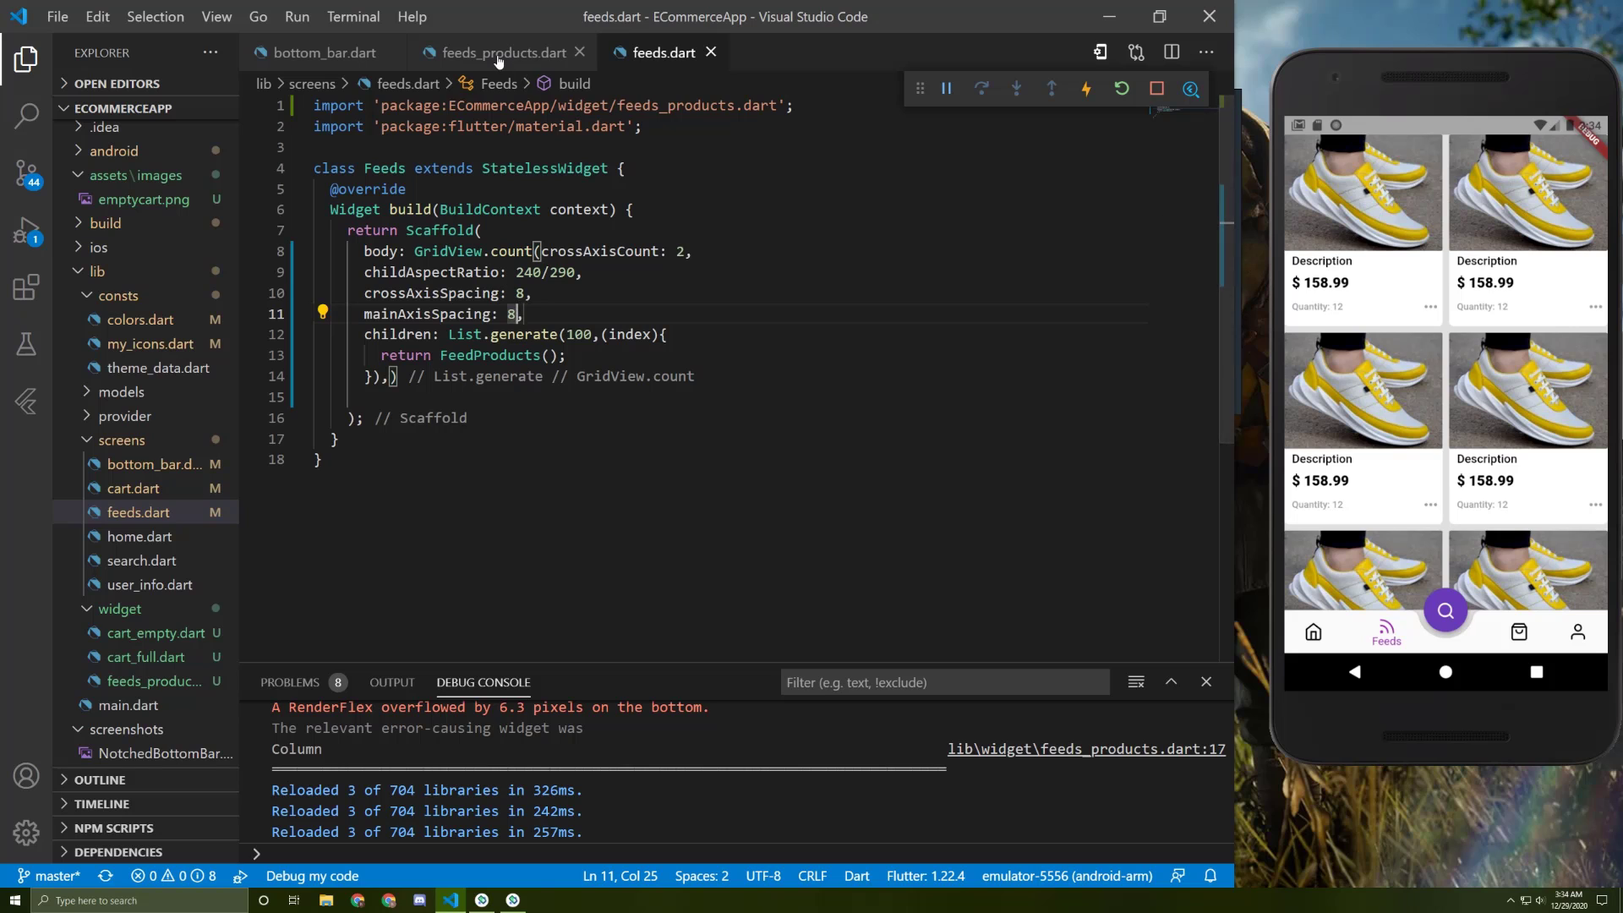
- In feeds_products.dart, wrap the card Container with Padding via the quick fix and save to reload
left_click(500, 53)
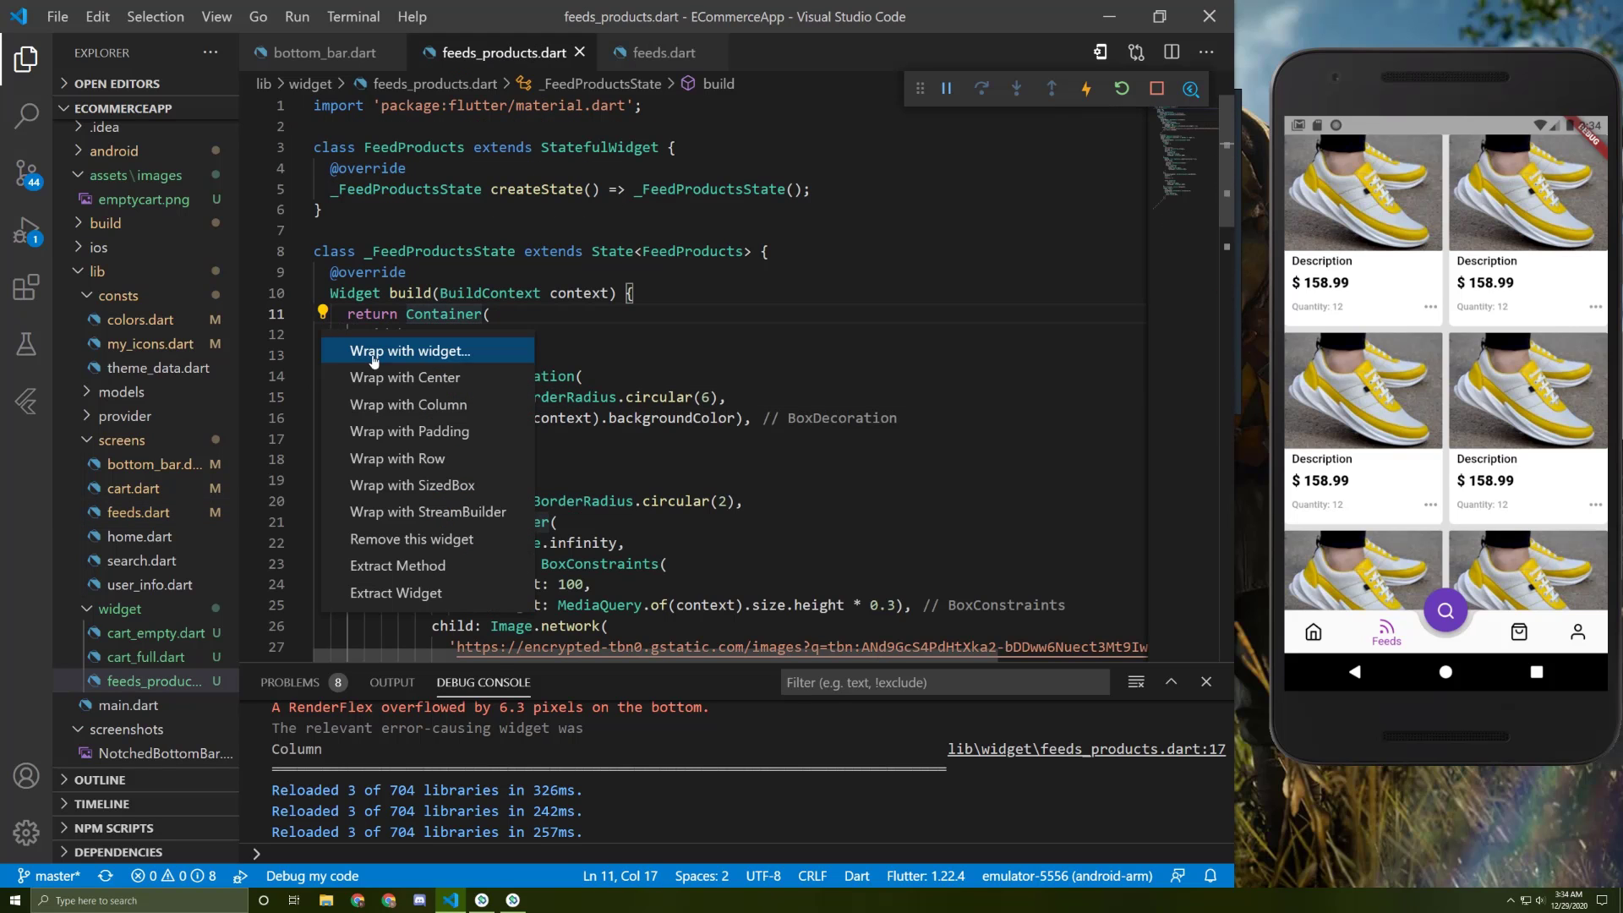
left_click(409, 431)
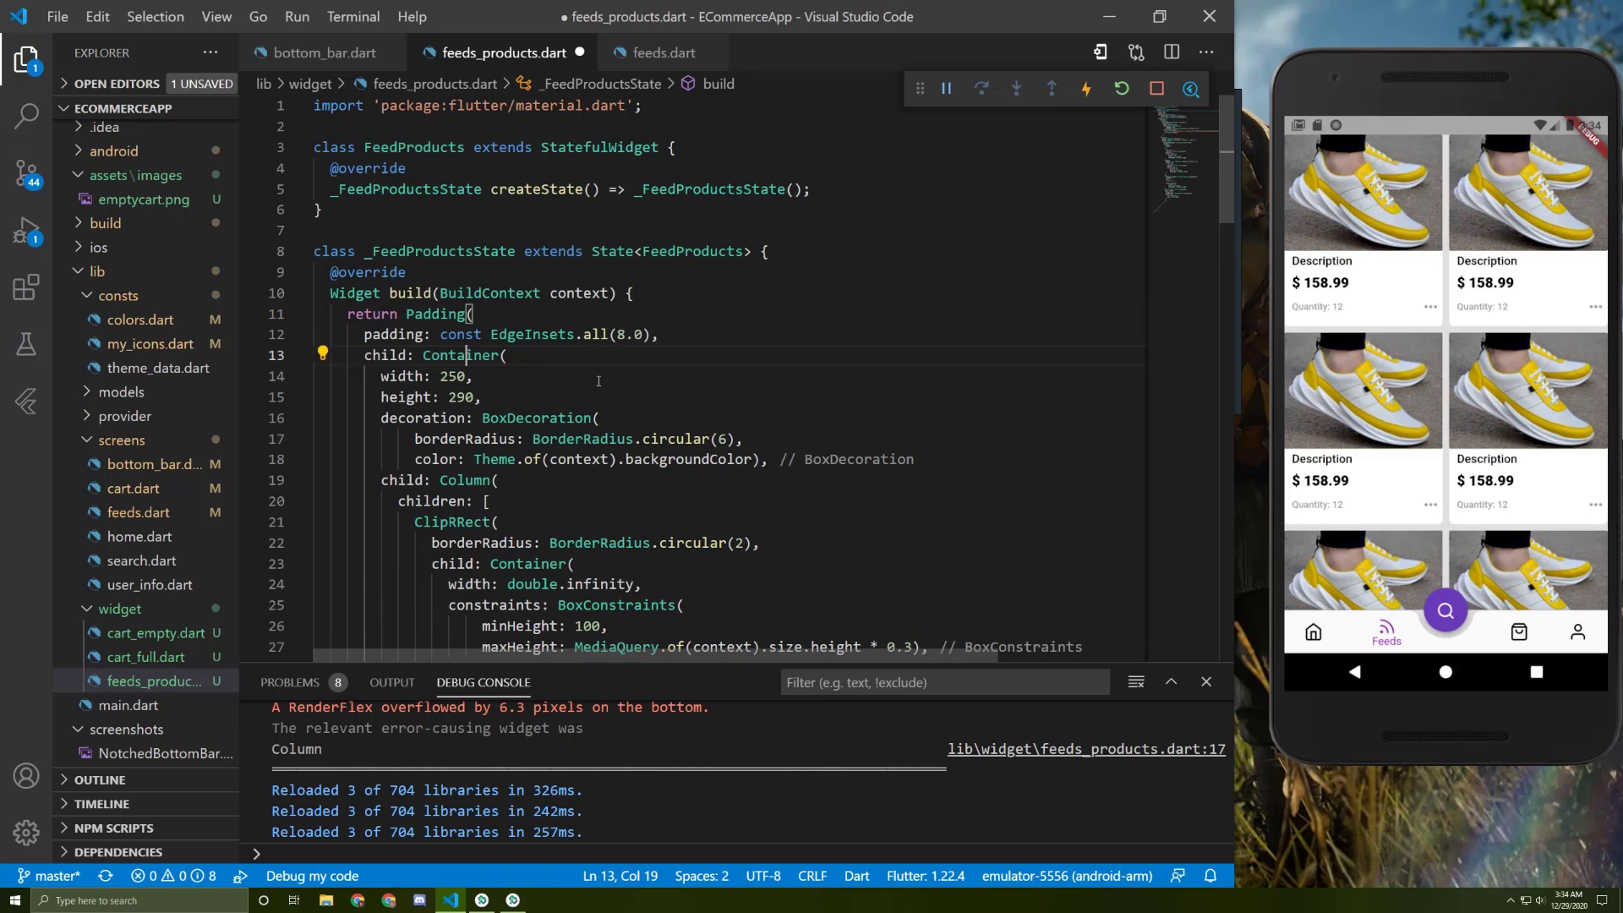
key("ctrl+s")
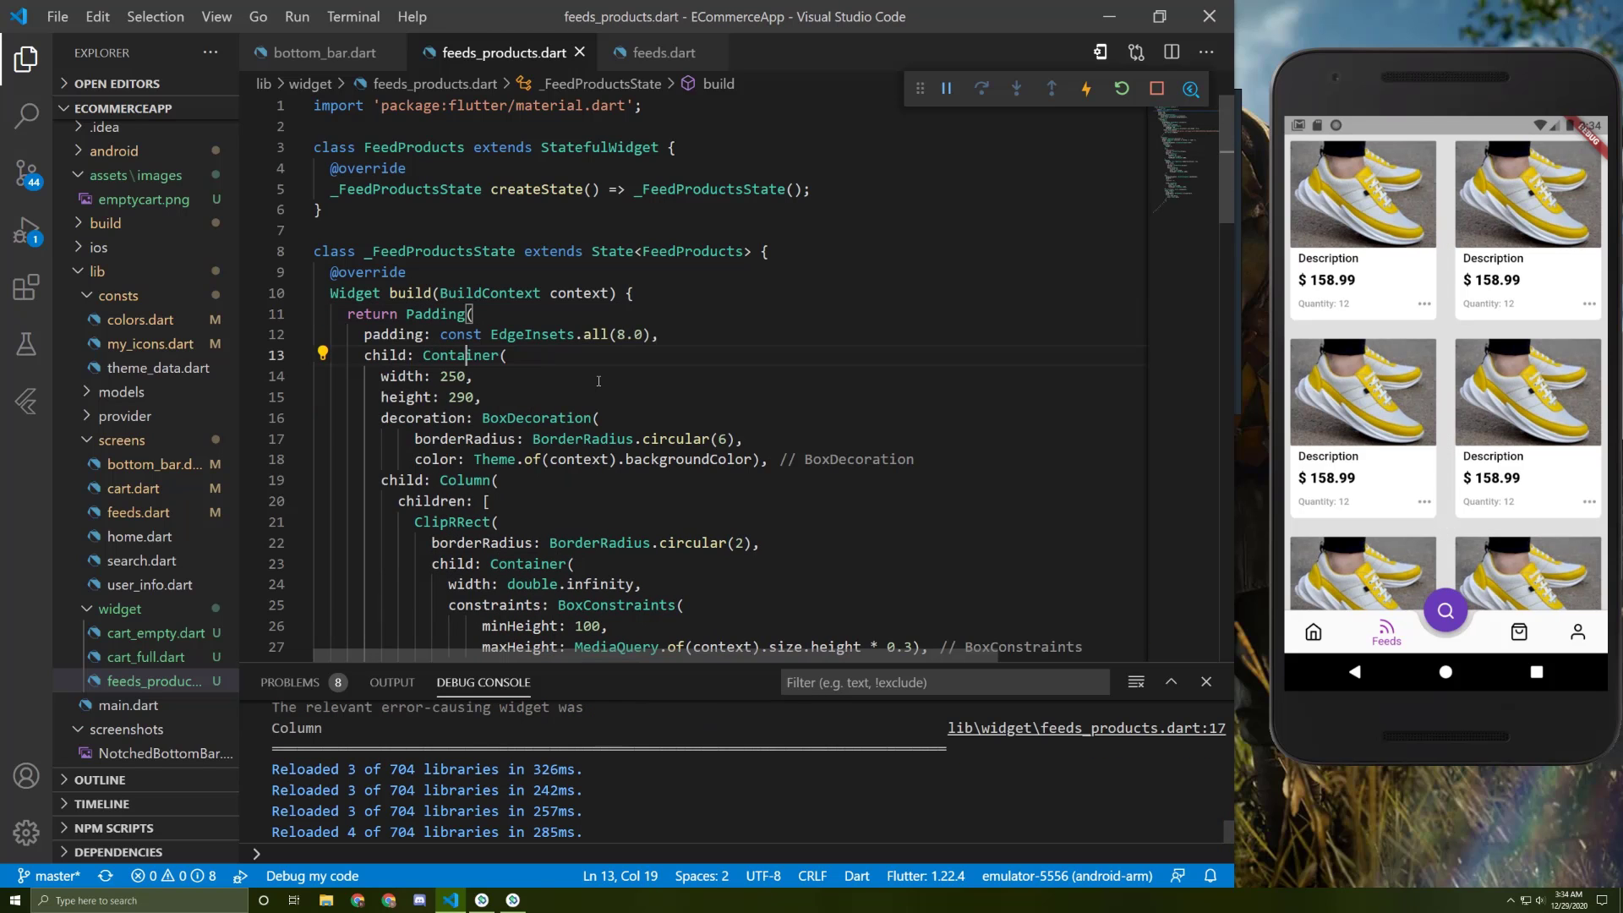
scroll("down", 3)
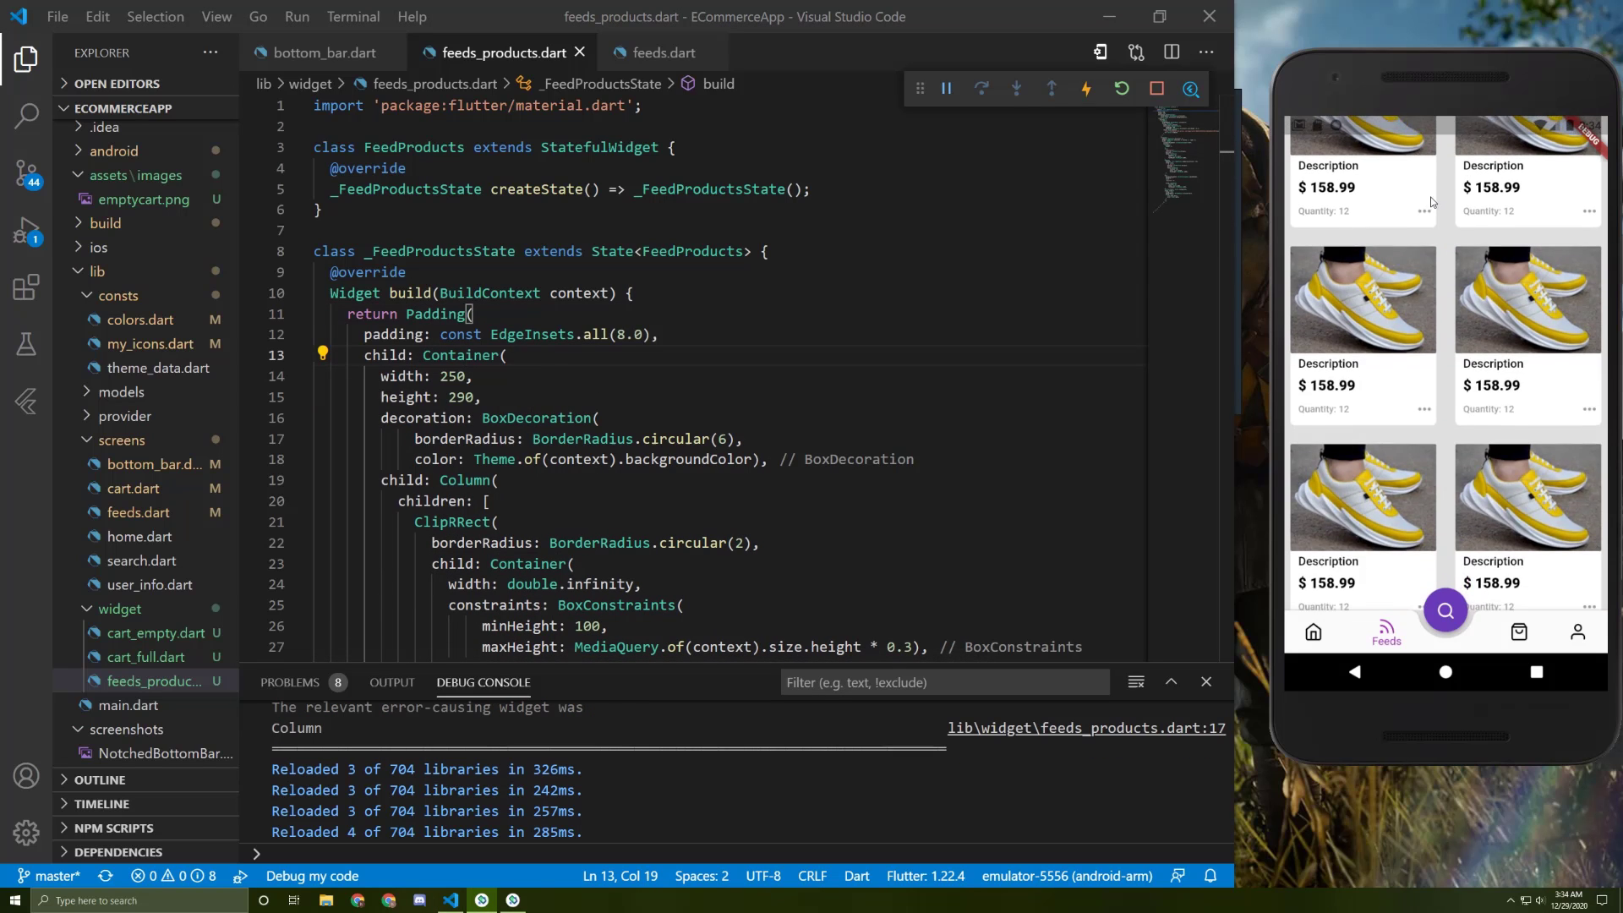